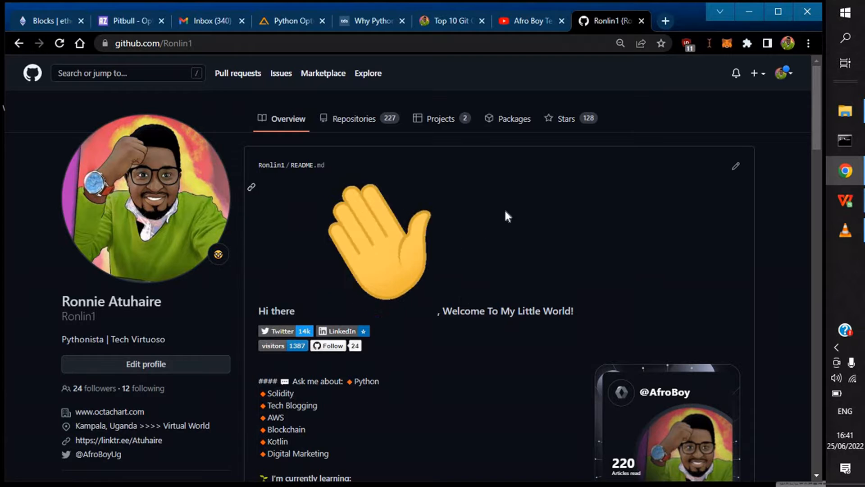
{"action": "mouse_move", "coordinate": [387, 261]}
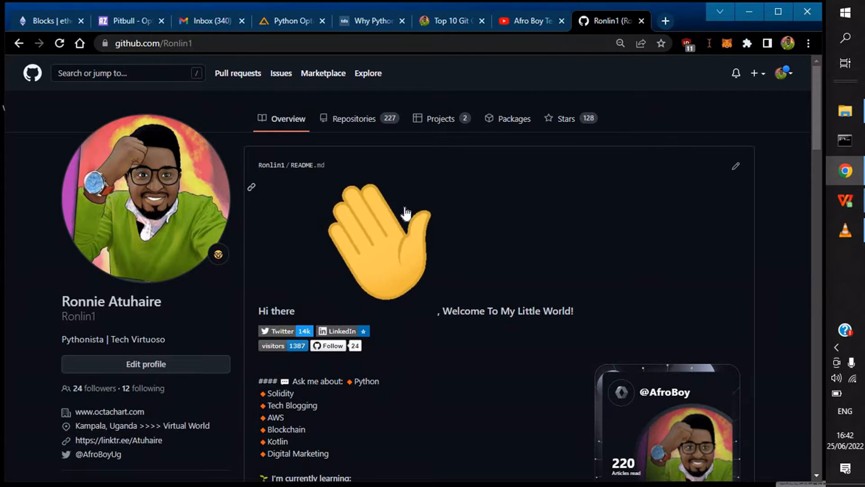
- From the Repositories list, open the Ronlin1 profile repository and scroll through its files
{"action": "scroll", "scroll_direction": "down", "scroll_amount": 3}
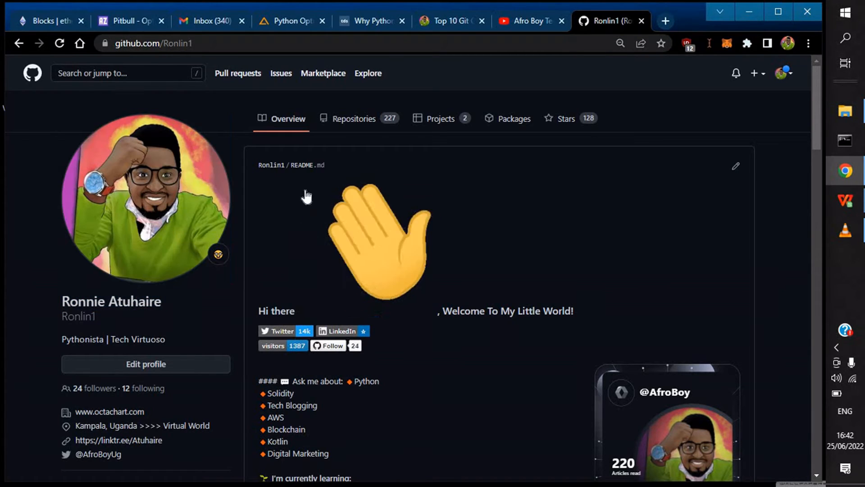
{"action": "mouse_move", "coordinate": [389, 232]}
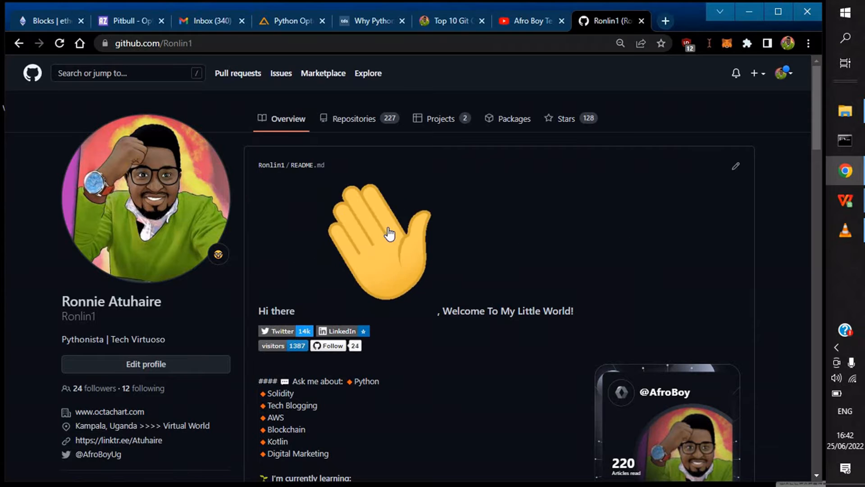
{"action": "mouse_move", "coordinate": [384, 168]}
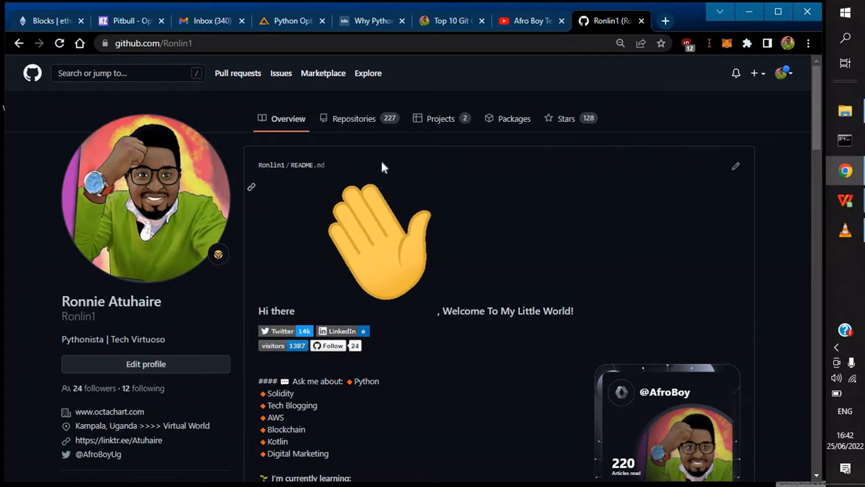
{"action": "mouse_move", "coordinate": [592, 227]}
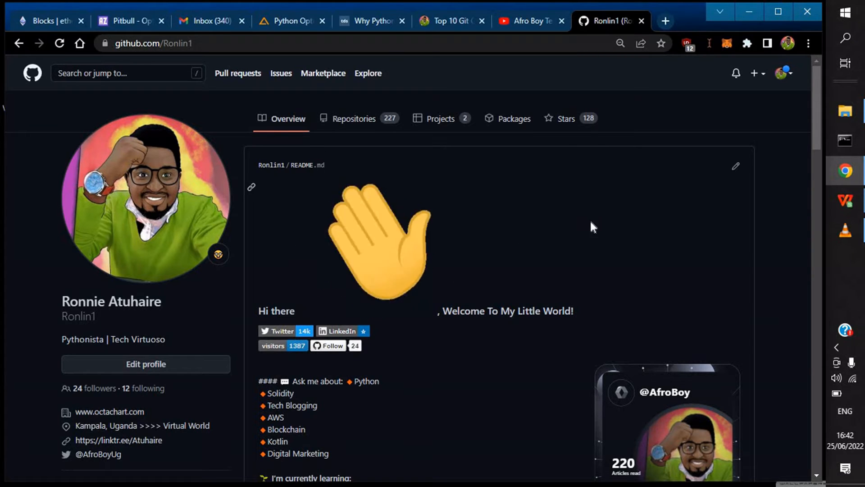
{"action": "mouse_move", "coordinate": [616, 219]}
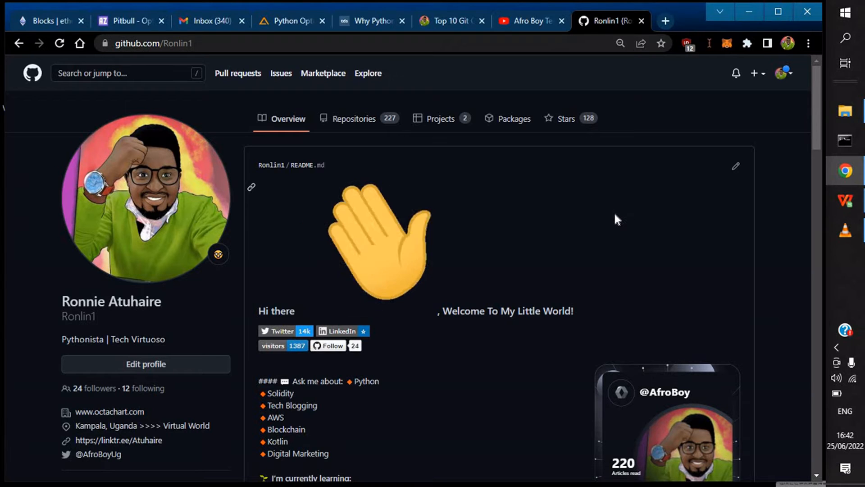
{"action": "mouse_move", "coordinate": [583, 210]}
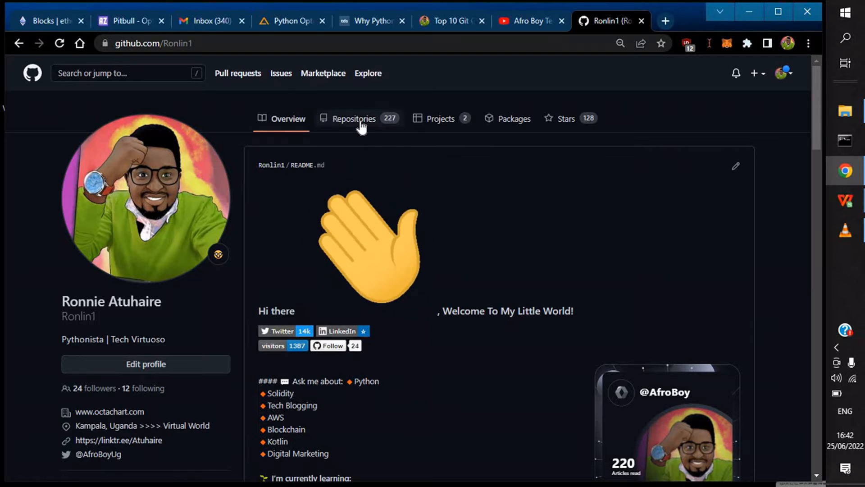
{"action": "left_click", "coordinate": [353, 119]}
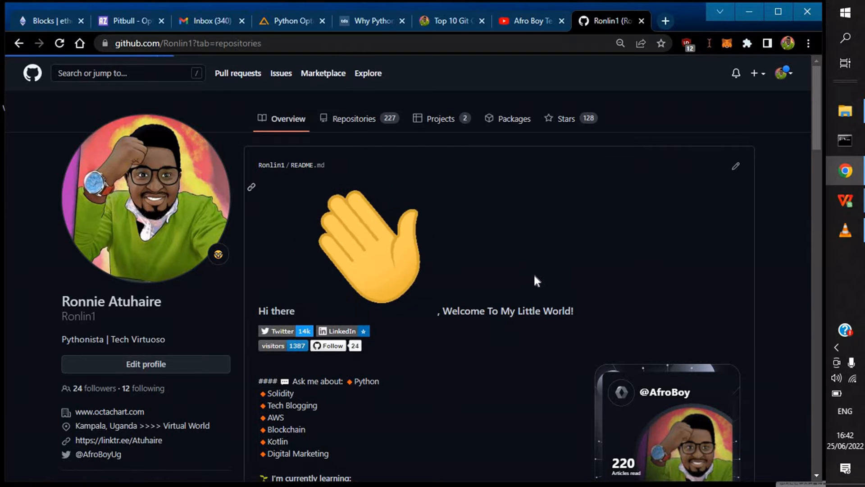
{"action": "left_click", "coordinate": [354, 119]}
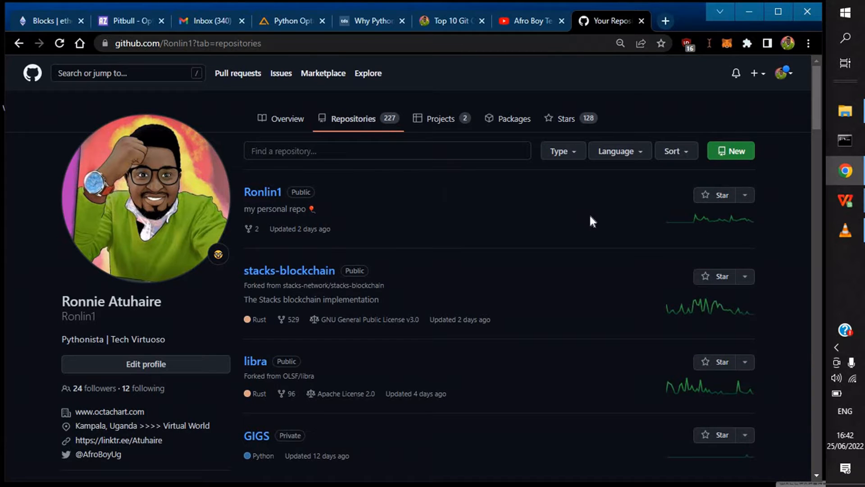
{"action": "mouse_move", "coordinate": [262, 191]}
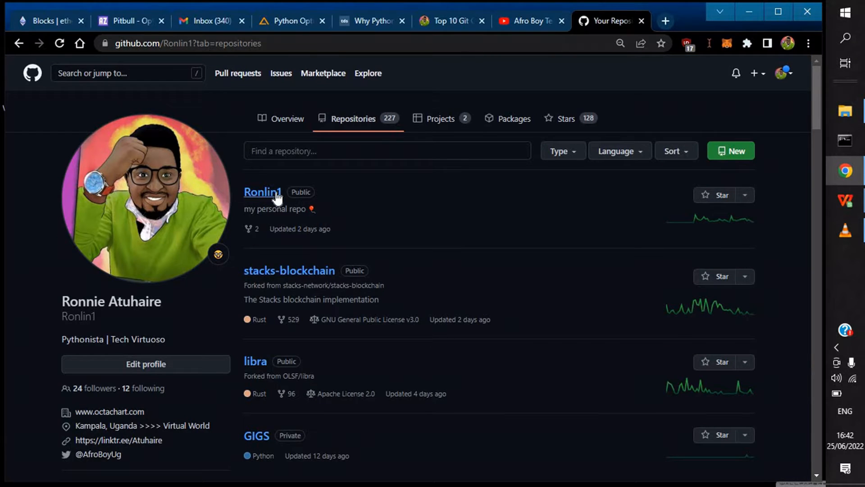
{"action": "left_click", "coordinate": [262, 191]}
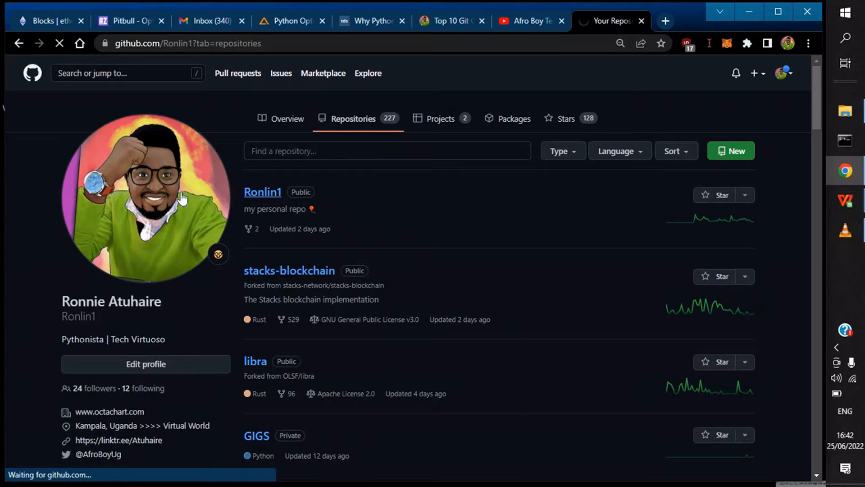
{"action": "left_click", "coordinate": [262, 191]}
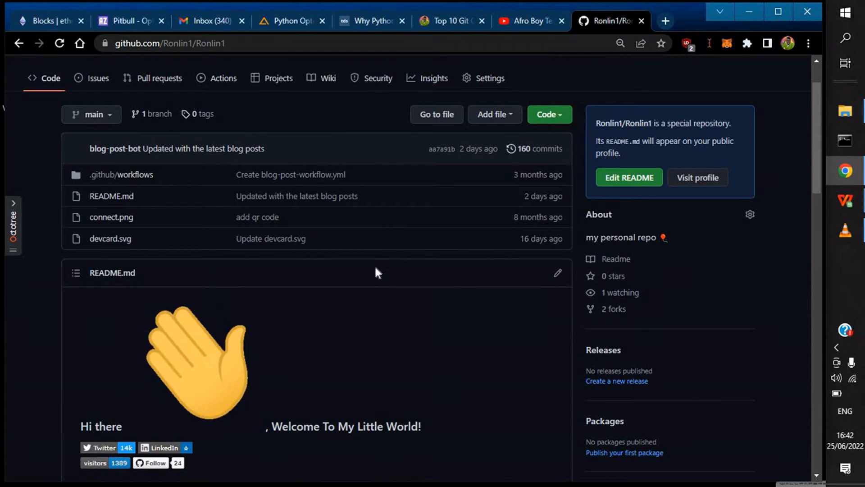
{"action": "scroll", "scroll_direction": "down", "scroll_amount": 3}
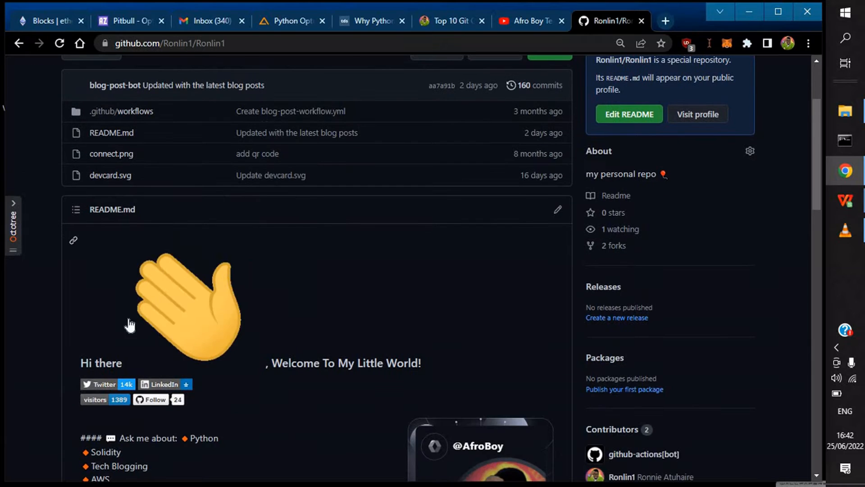
{"action": "scroll", "scroll_direction": "down", "scroll_amount": 3}
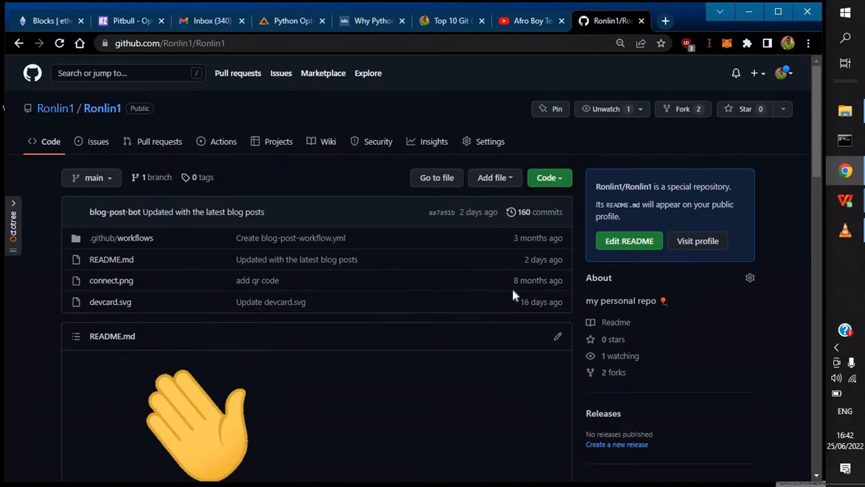
- Show the Code clone options and copy the repository's HTTPS clone address
{"action": "left_click", "coordinate": [547, 177]}
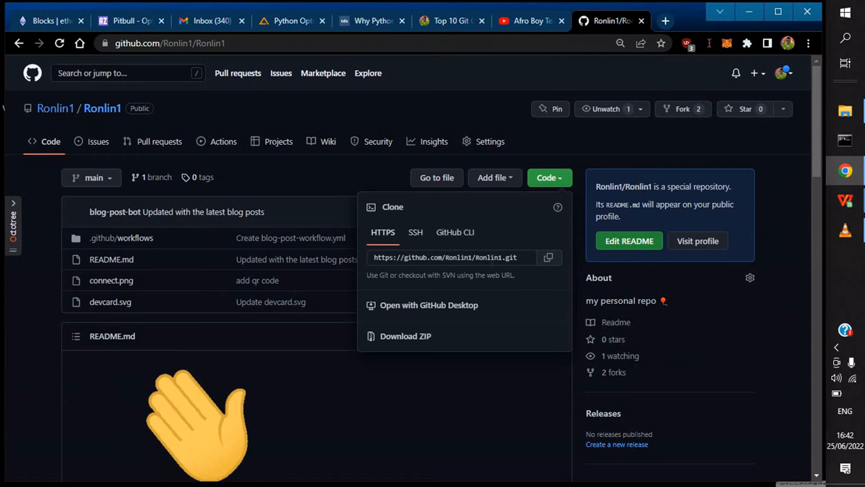
{"action": "left_click", "coordinate": [548, 256]}
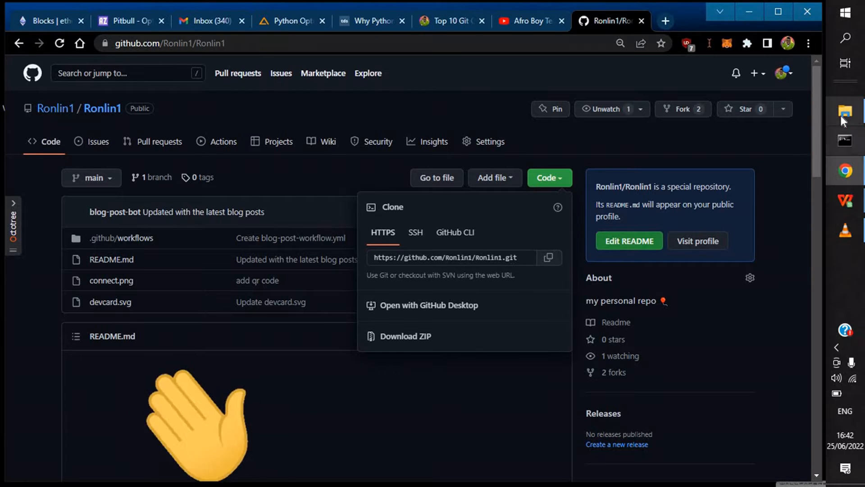
{"action": "left_click", "coordinate": [844, 111]}
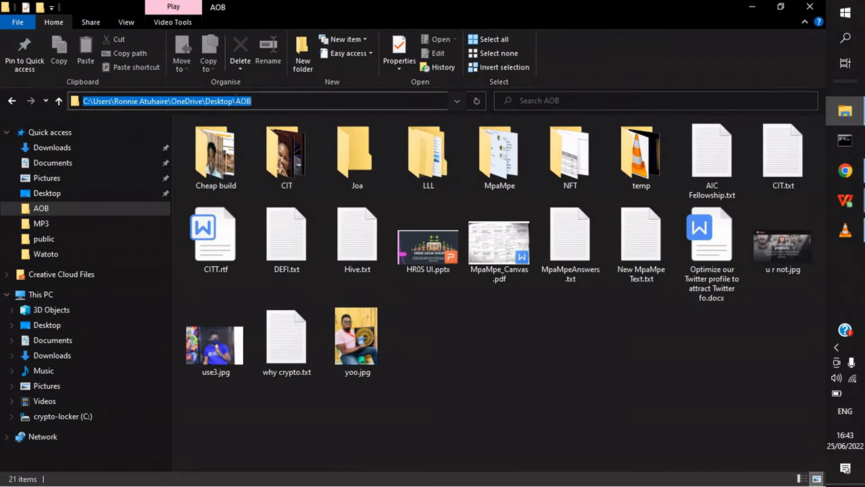
{"action": "type", "text": "cm"}
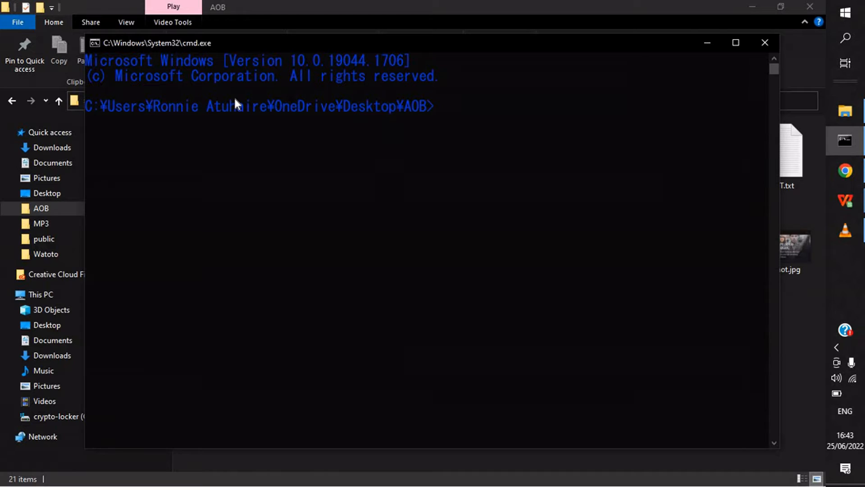
{"action": "type", "text": "git cl"}
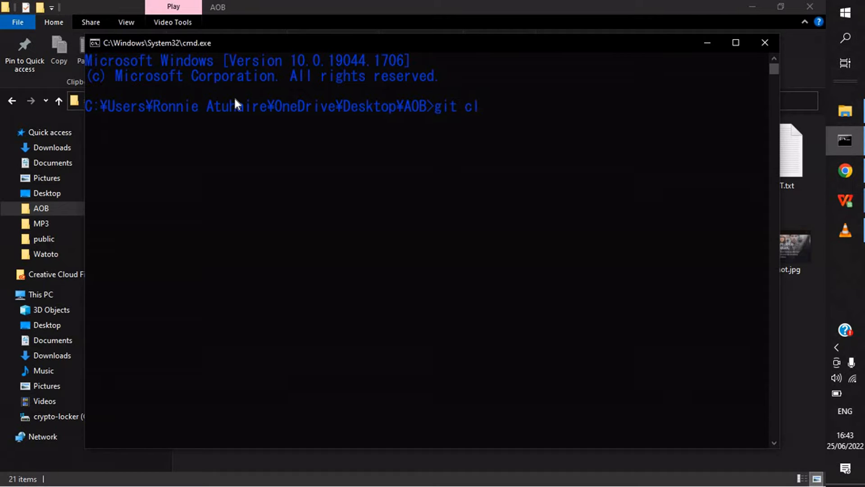
{"action": "type", "text": "one"}
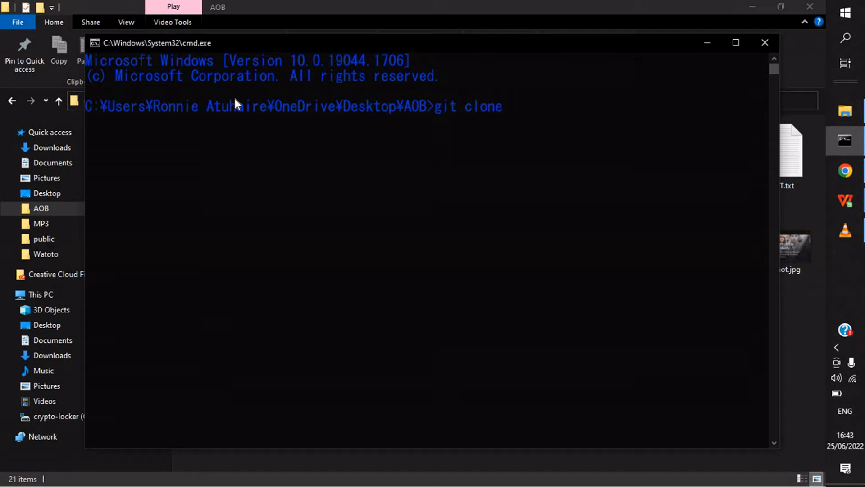
{"action": "type", "text": "https://github.com/Ronlin1/Ronlin1.git"}
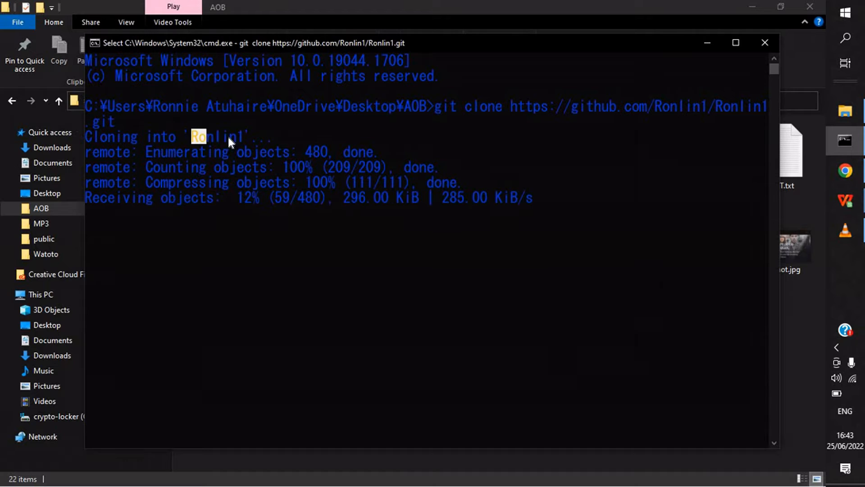
{"action": "double_click", "coordinate": [217, 137]}
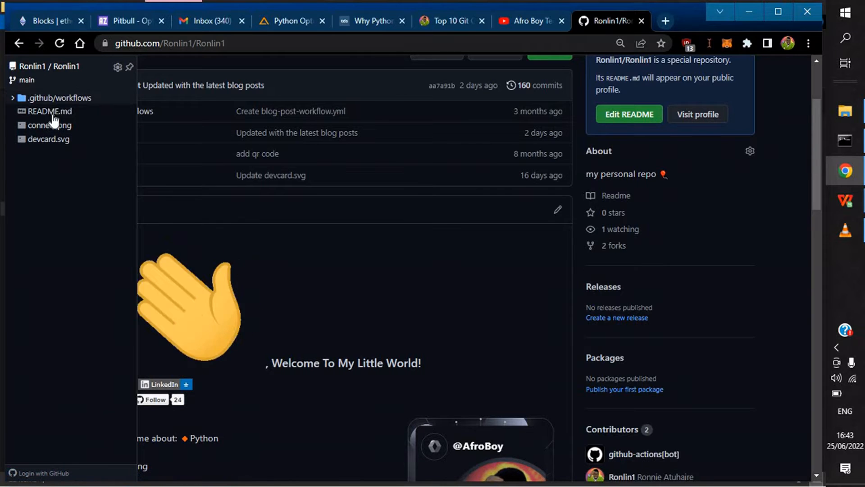
{"action": "left_click", "coordinate": [59, 97]}
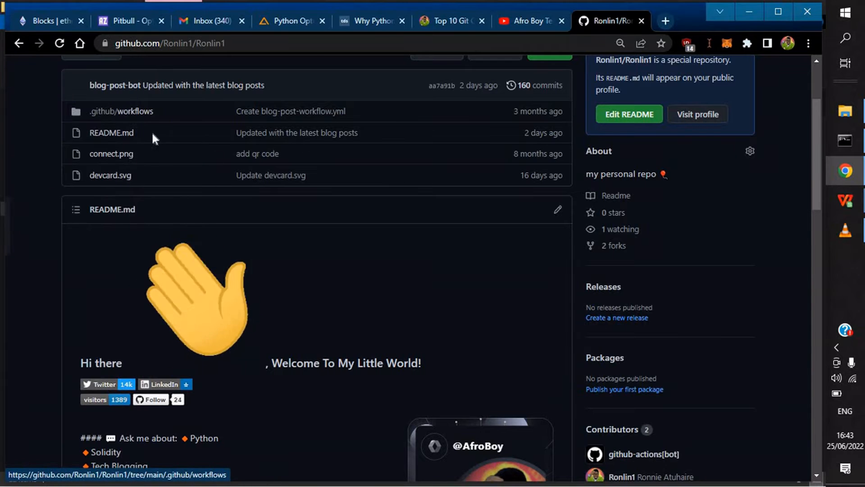
{"action": "scroll", "scroll_direction": "down", "scroll_amount": 3}
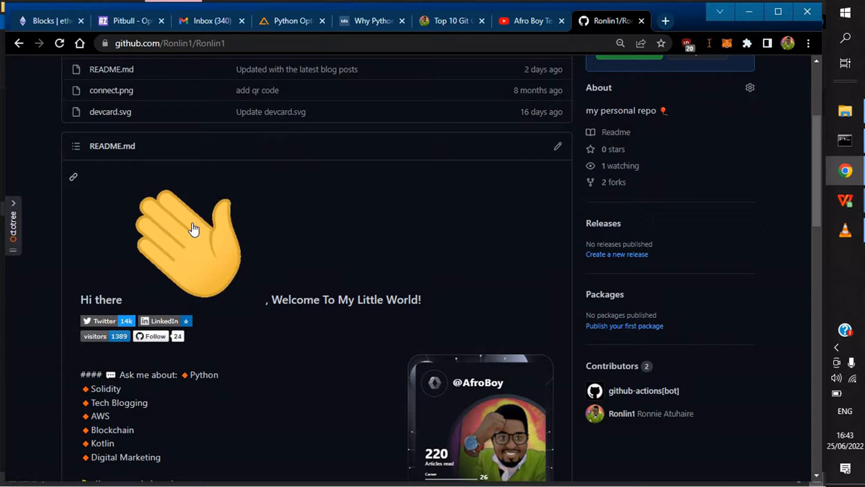
{"action": "scroll", "scroll_direction": "down", "scroll_amount": 3}
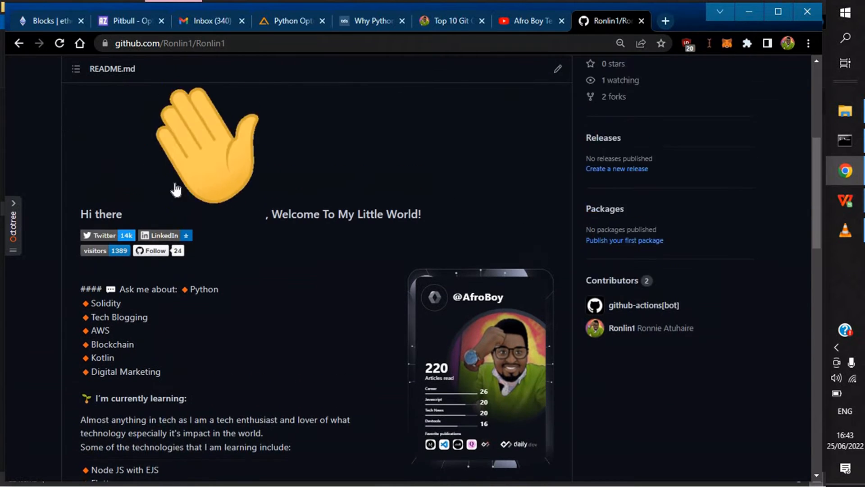
{"action": "scroll", "scroll_direction": "down", "scroll_amount": 3}
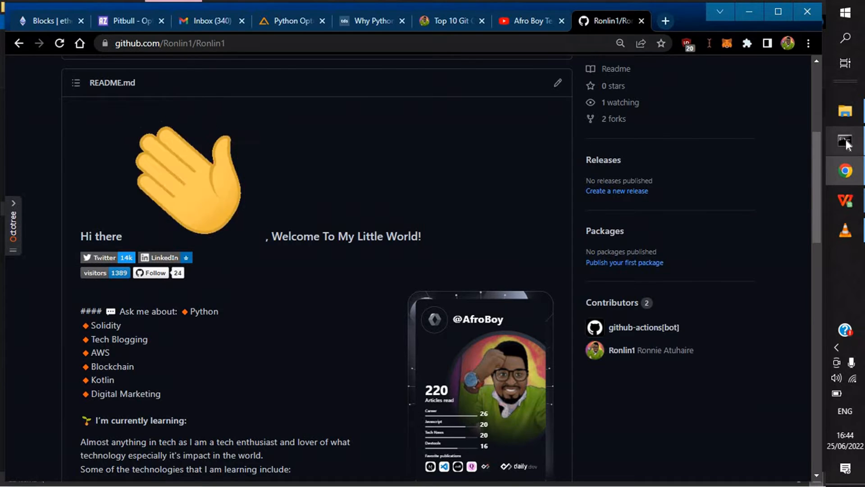
- Maximise the command window, cd into Ronlin1, list its files with DIR, then clear the screen
{"action": "left_click", "coordinate": [843, 141]}
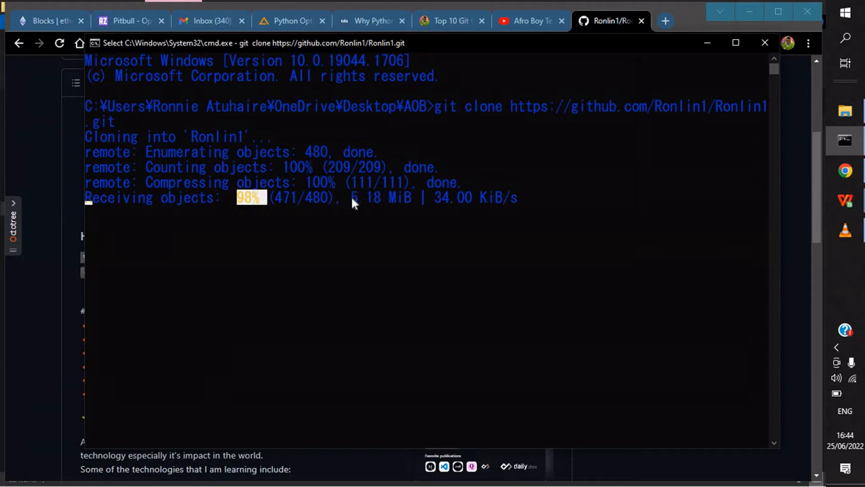
{"action": "mouse_move", "coordinate": [409, 211]}
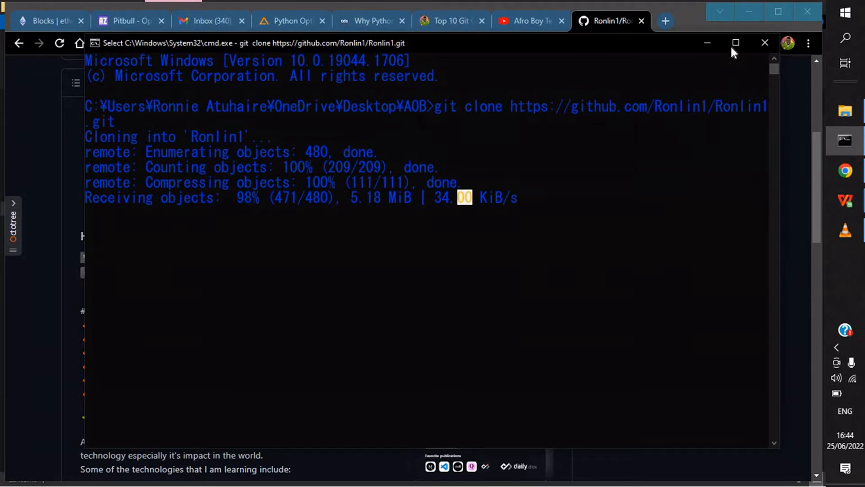
{"action": "left_click", "coordinate": [735, 43]}
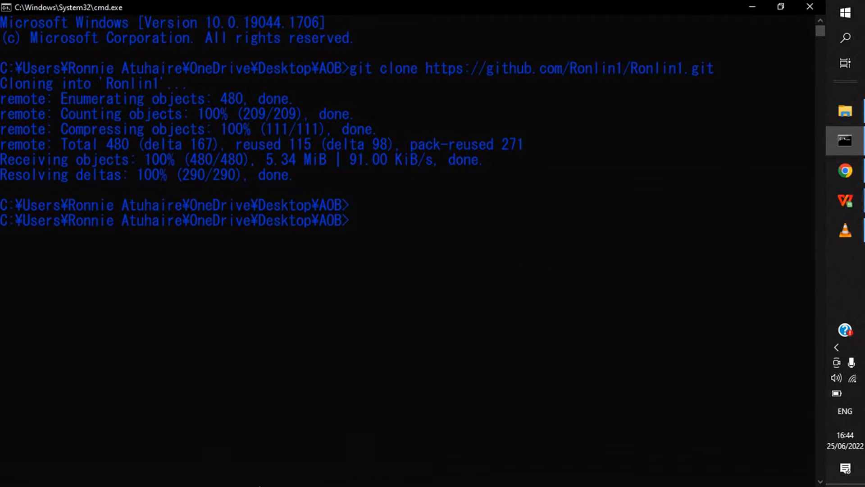
{"action": "type", "text": "cd"}
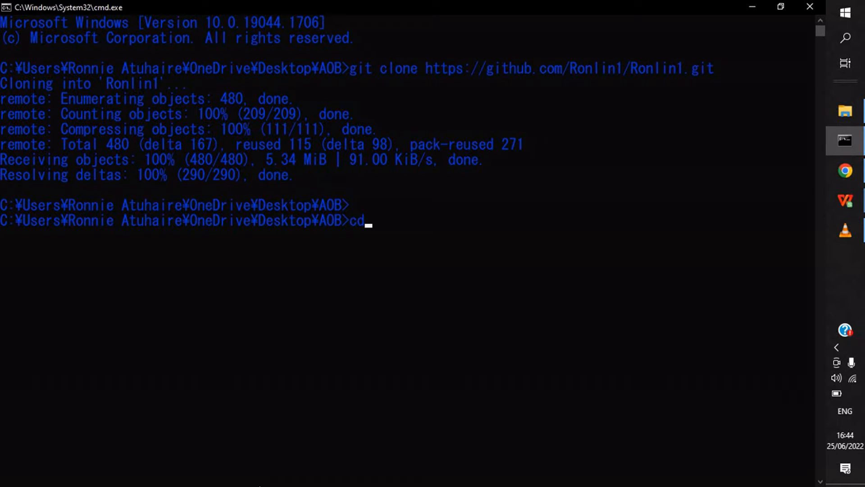
{"action": "type", "text": "olor b"}
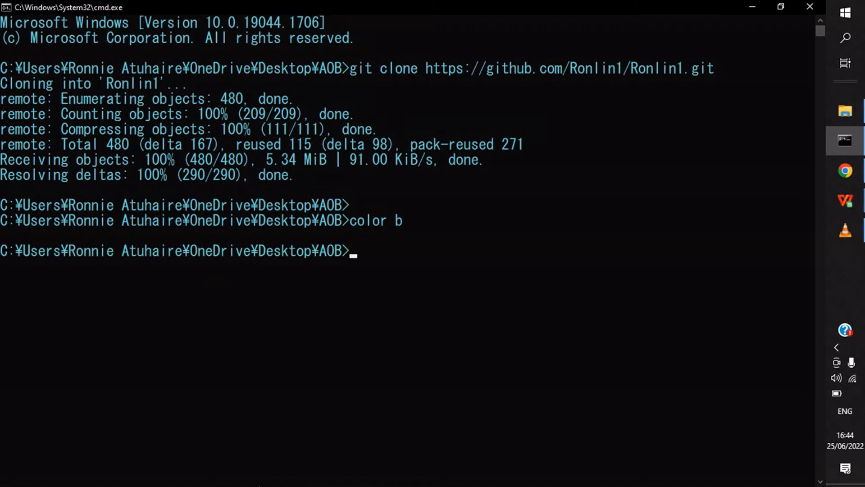
{"action": "type", "text": "cd Ronlin1"}
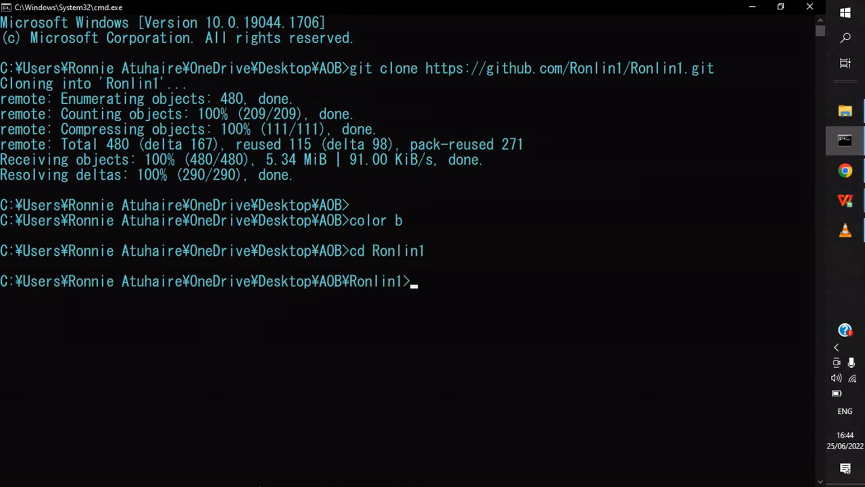
{"action": "type", "text": "DIR"}
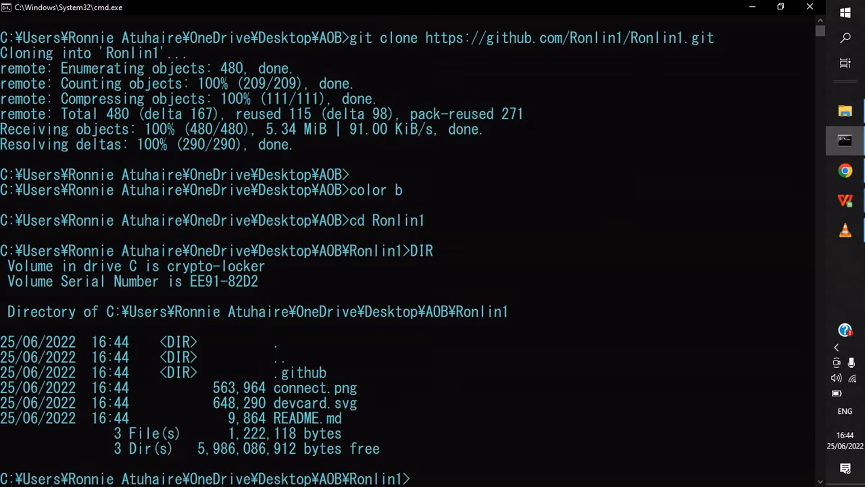
{"action": "left_click_drag", "start_coordinate": [295, 402], "coordinate": [342, 402]}
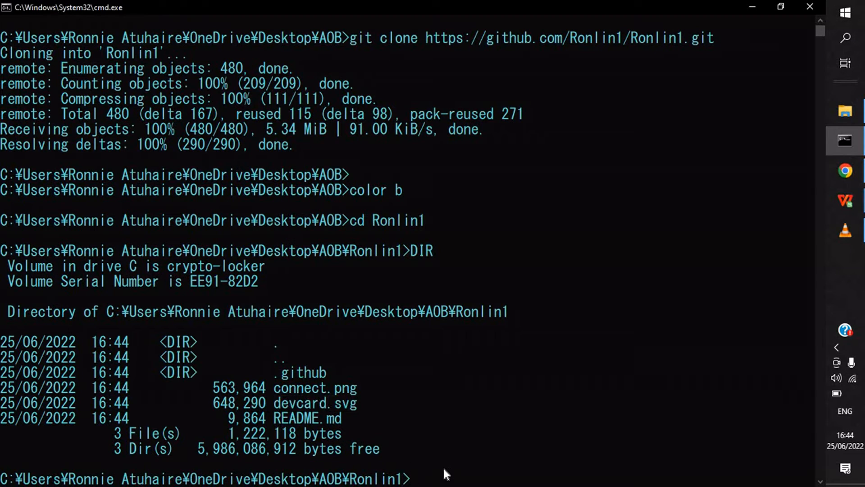
{"action": "type", "text": "c"}
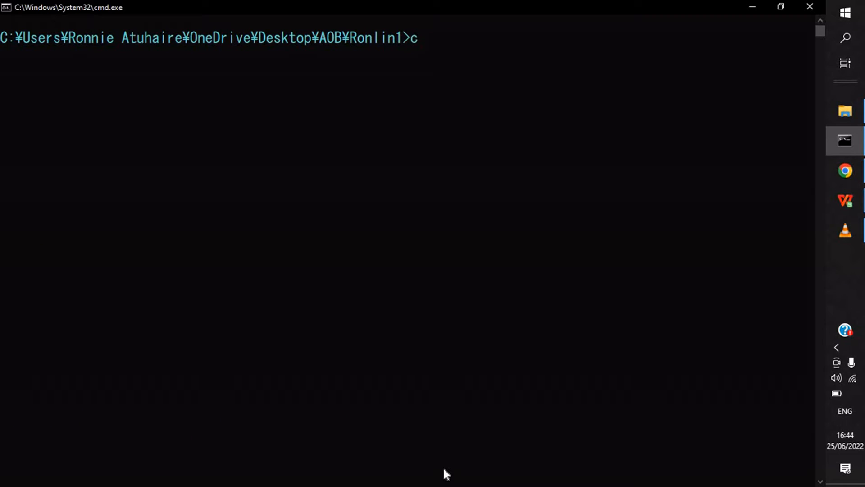
- Run code . to load the folder in VS Code, view README.md, dismiss the license popup, return to the browser
{"action": "type", "text": "ode ."}
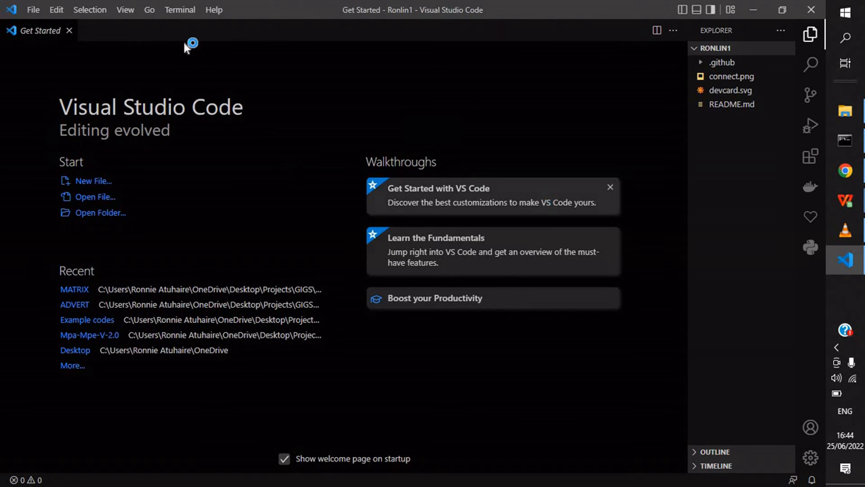
{"action": "mouse_move", "coordinate": [393, 100]}
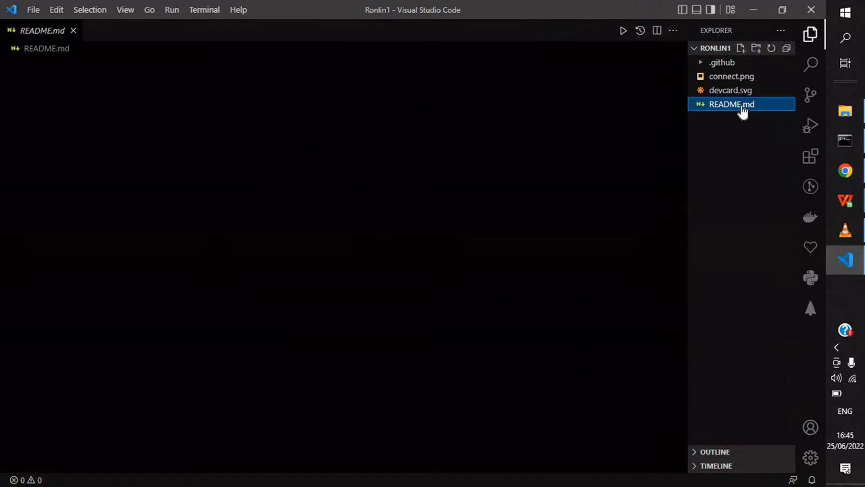
{"action": "left_click", "coordinate": [732, 104]}
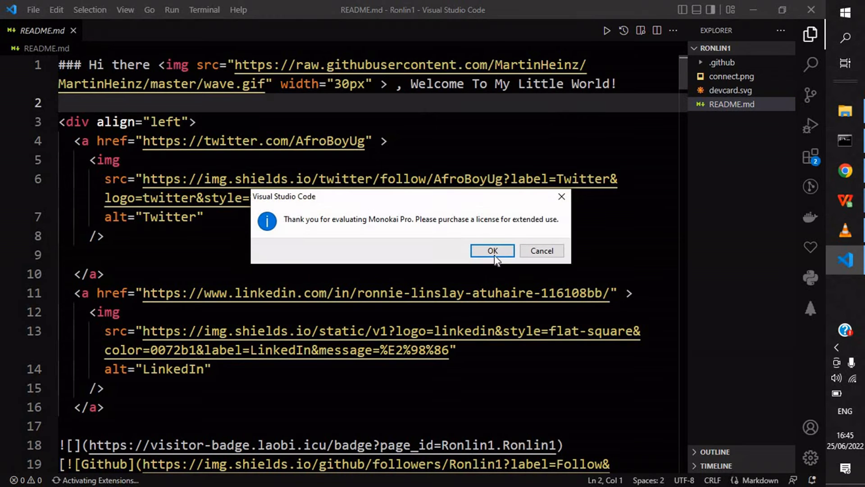
{"action": "left_click", "coordinate": [491, 251]}
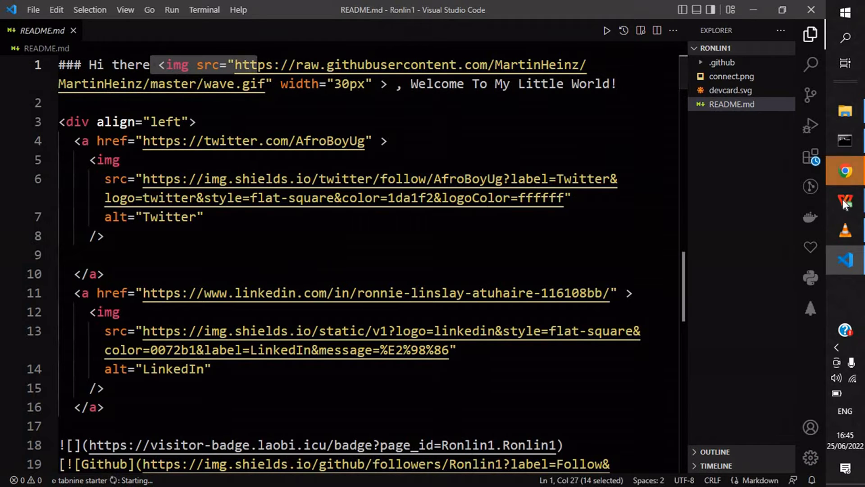
{"action": "left_click", "coordinate": [845, 170]}
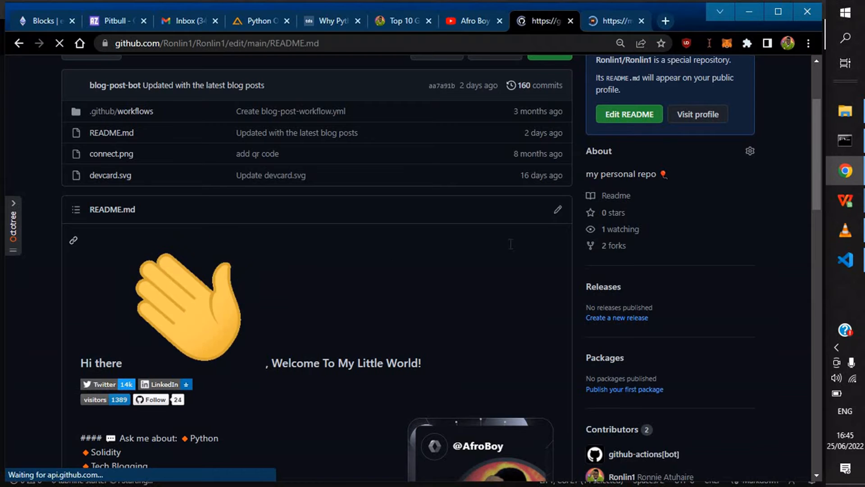
- Preview the README in GitHub's web editor to see how the large waving hand renders
{"action": "scroll", "scroll_direction": "down", "scroll_amount": 3}
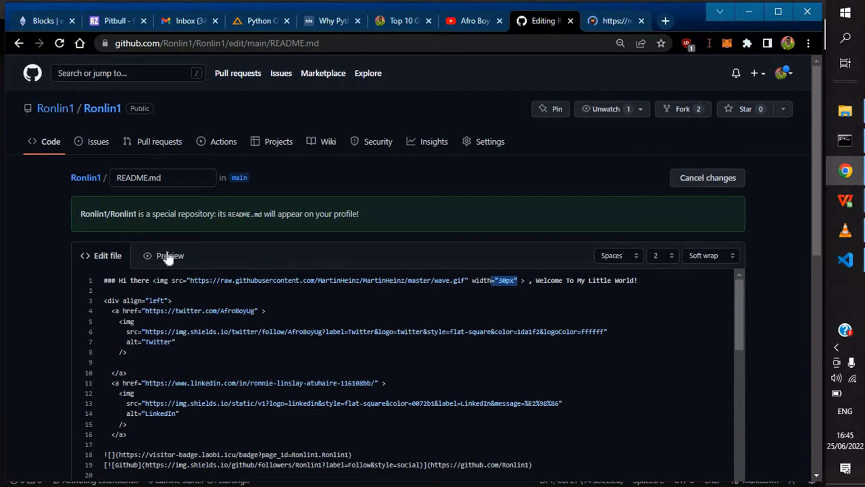
{"action": "left_click", "coordinate": [170, 255]}
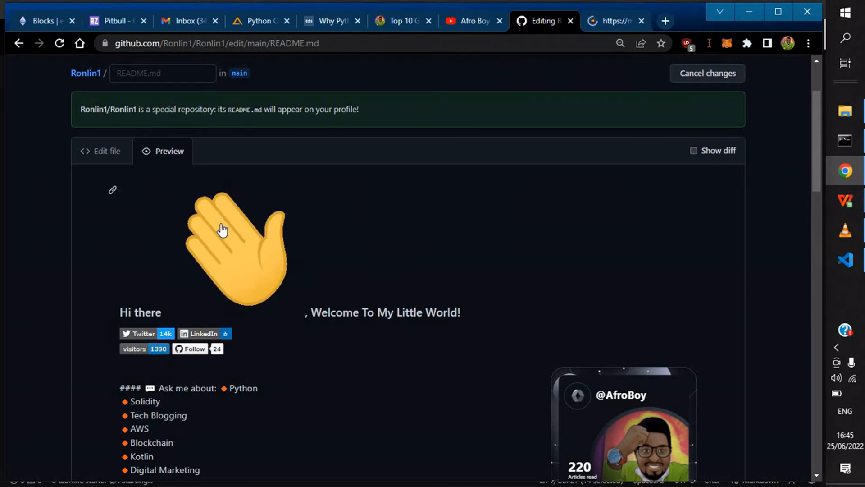
{"action": "scroll", "scroll_direction": "down", "scroll_amount": 3}
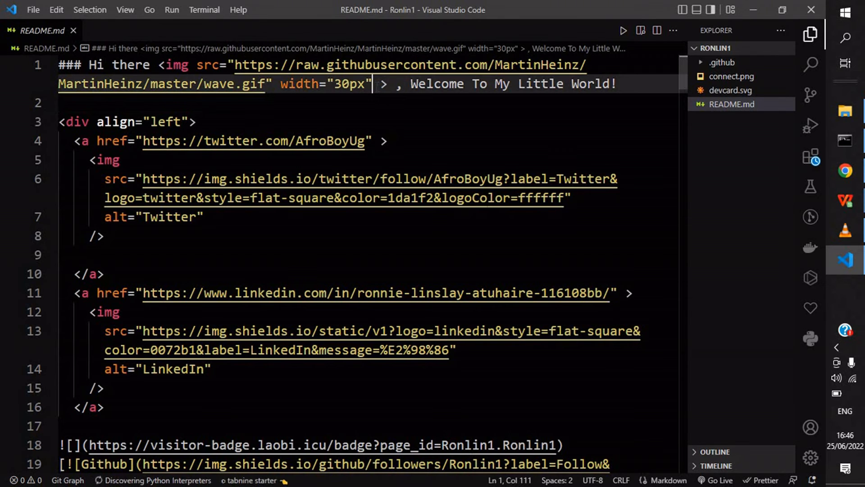
- Add height="30px" to the wave.gif img tag in README.md alongside its width
{"action": "type", "text": "he"}
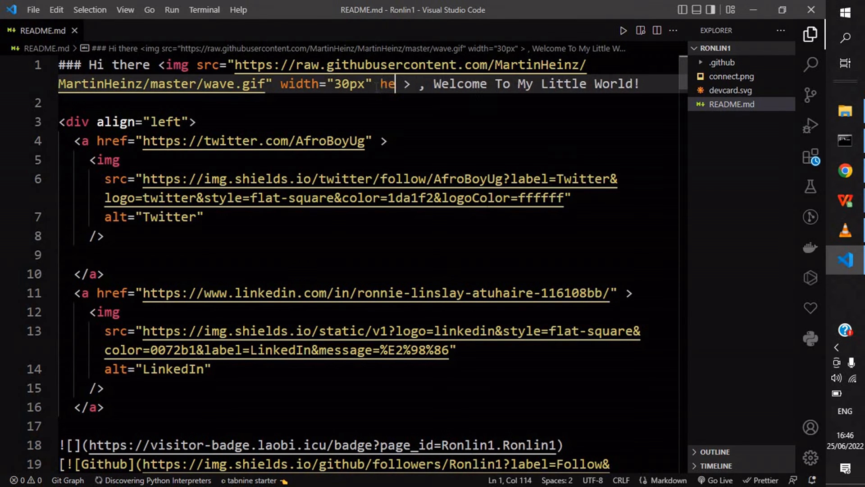
{"action": "type", "text": "ight"}
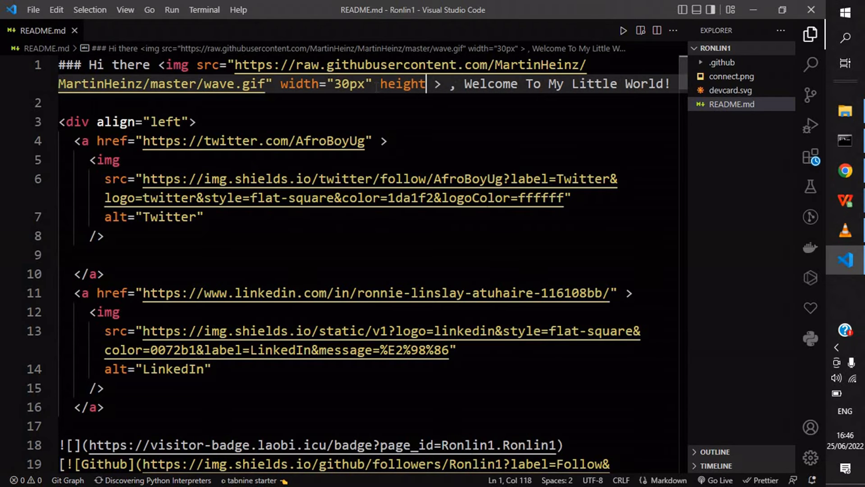
{"action": "type", "text": "=\""}
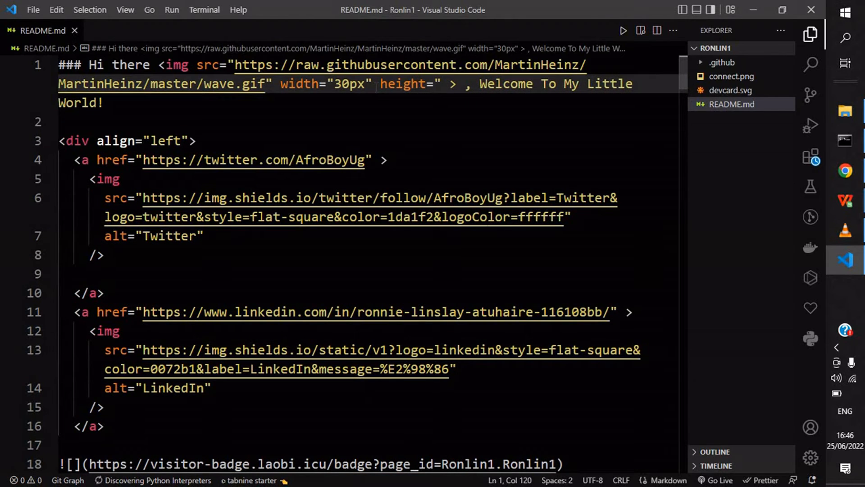
{"action": "type", "text": "30"}
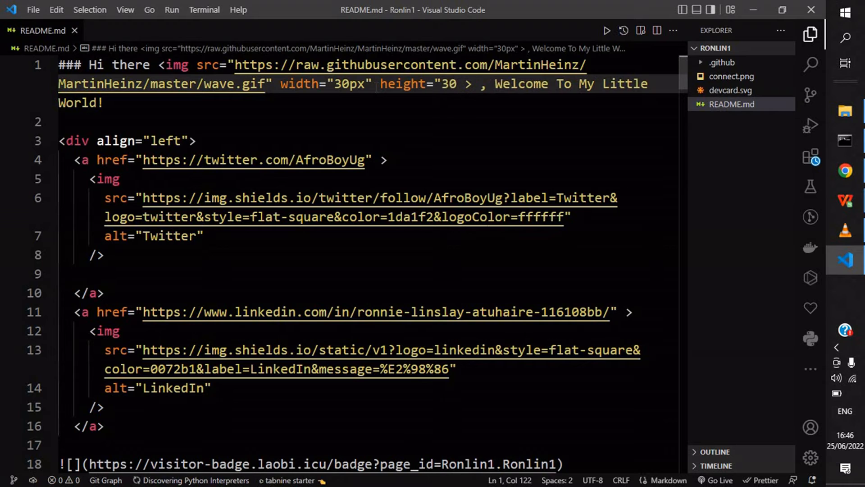
{"action": "type", "text": "px"}
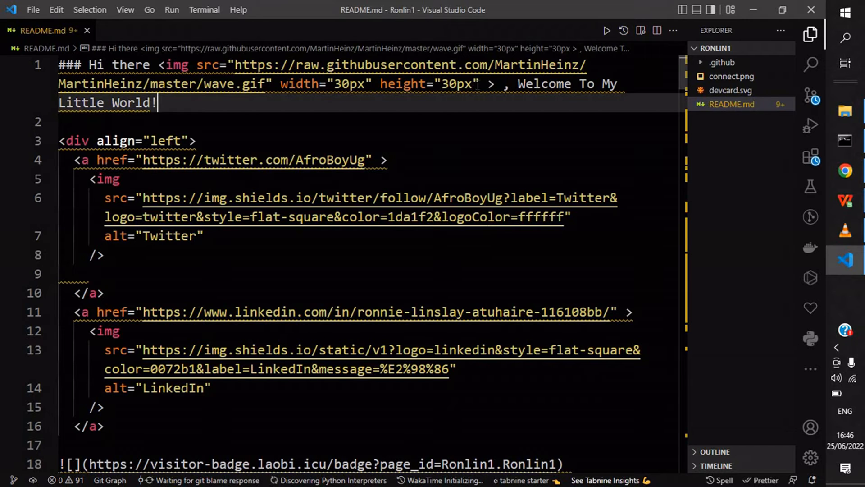
{"action": "left_click", "coordinate": [226, 161]}
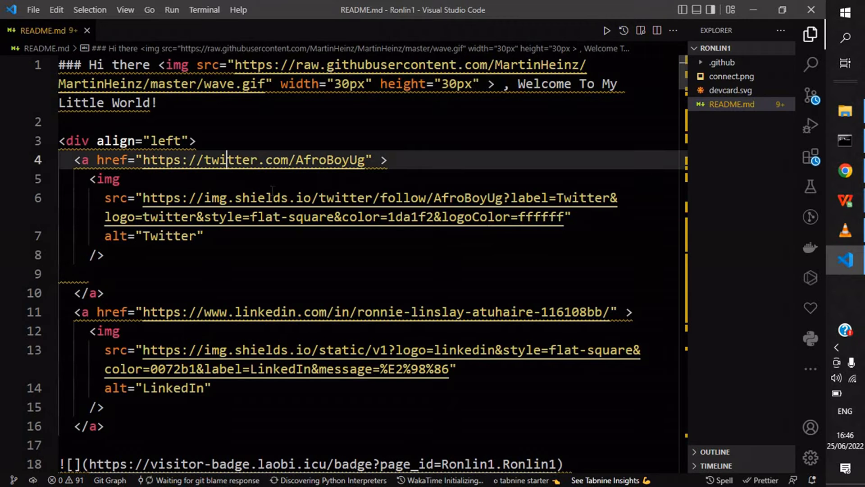
{"action": "double_click", "coordinate": [226, 159]}
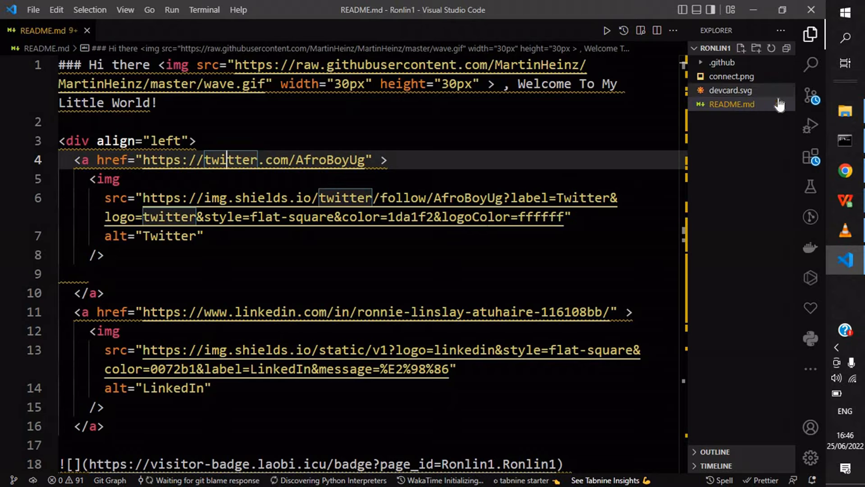
- View devcard.svg, then switch over to the command prompt window
{"action": "left_click", "coordinate": [729, 90]}
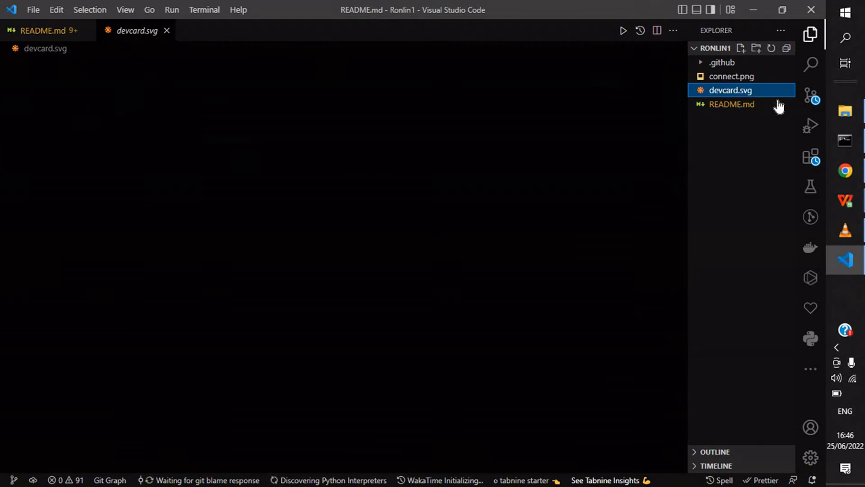
{"action": "left_click", "coordinate": [731, 104]}
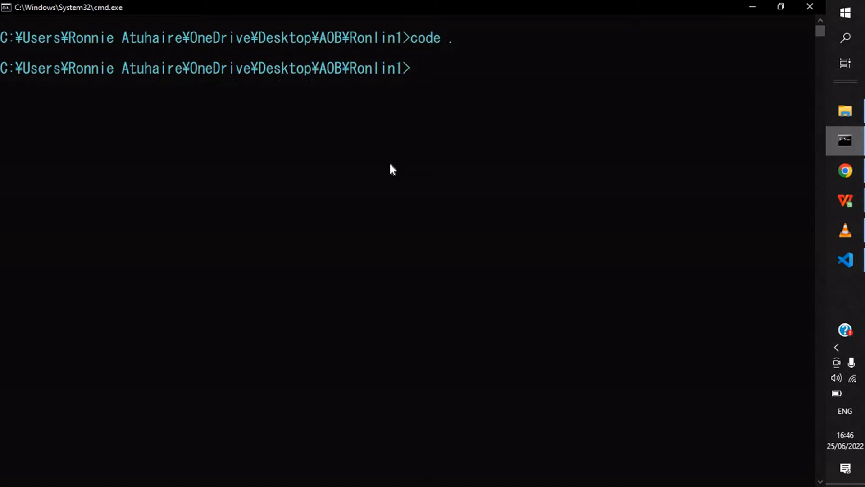
{"action": "mouse_move", "coordinate": [317, 186]}
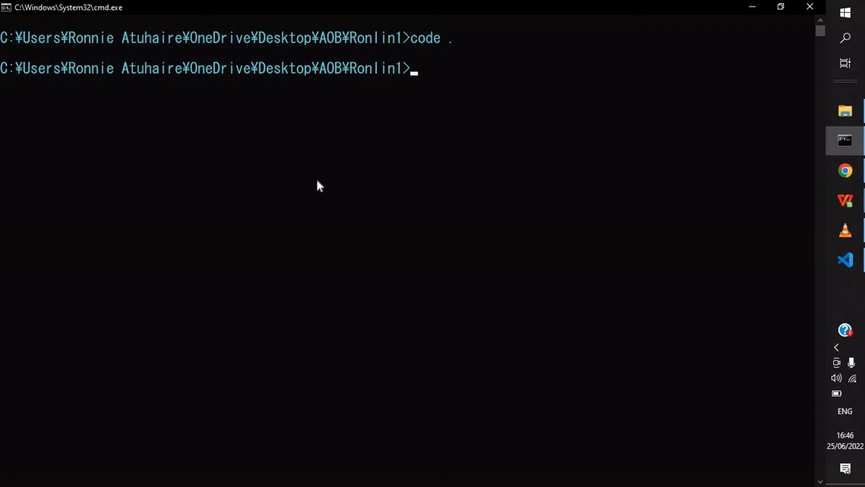
- Run git status, showing README.md modified but not yet staged
{"action": "type", "text": "git s"}
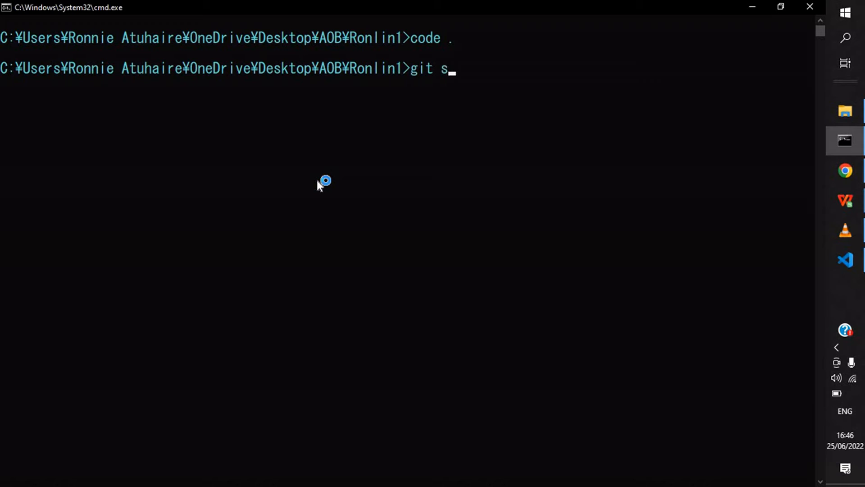
{"action": "type", "text": "tat"}
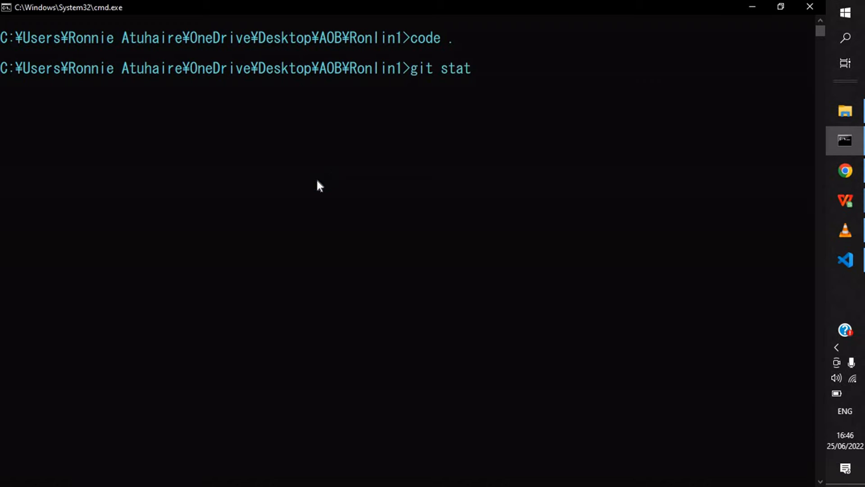
{"action": "type", "text": "us"}
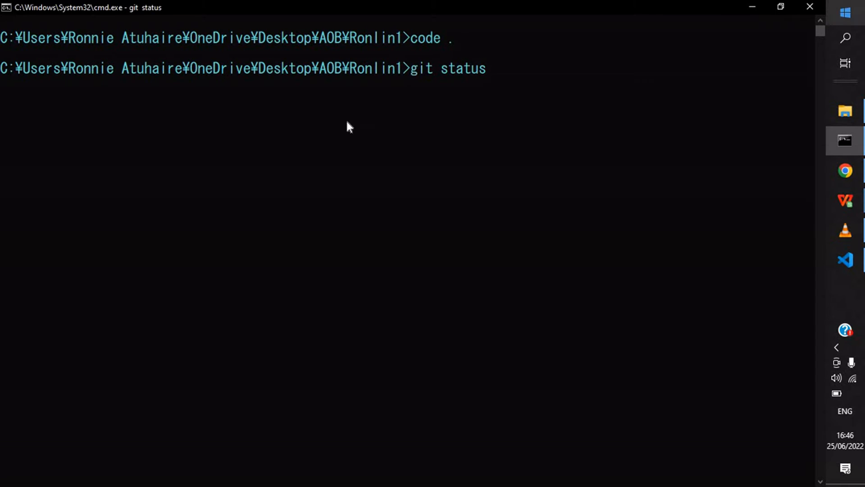
{"action": "key", "text": "enter"}
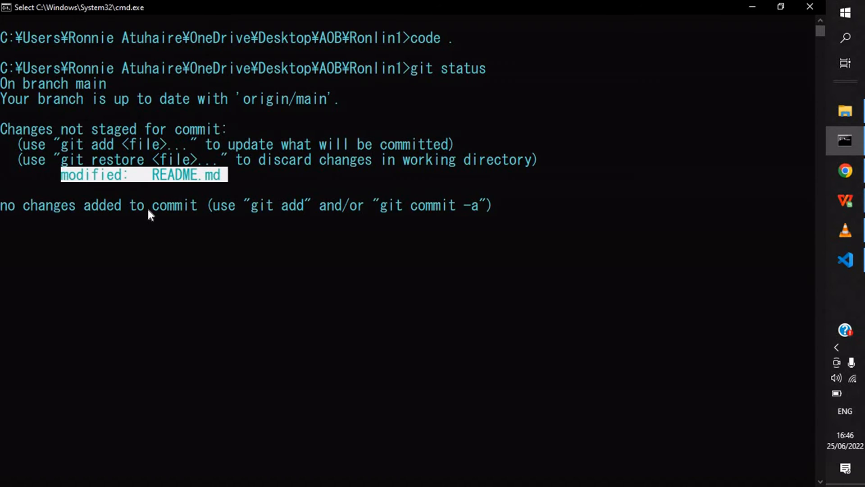
{"action": "mouse_move", "coordinate": [247, 177]}
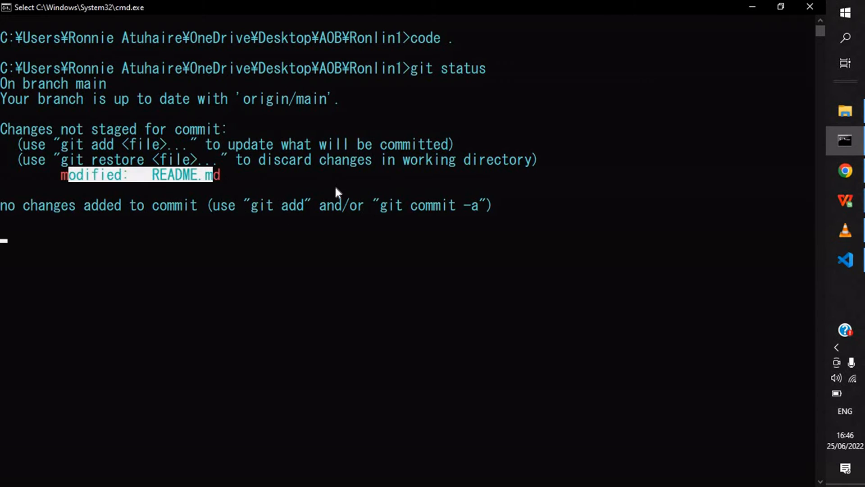
{"action": "mouse_move", "coordinate": [467, 140]}
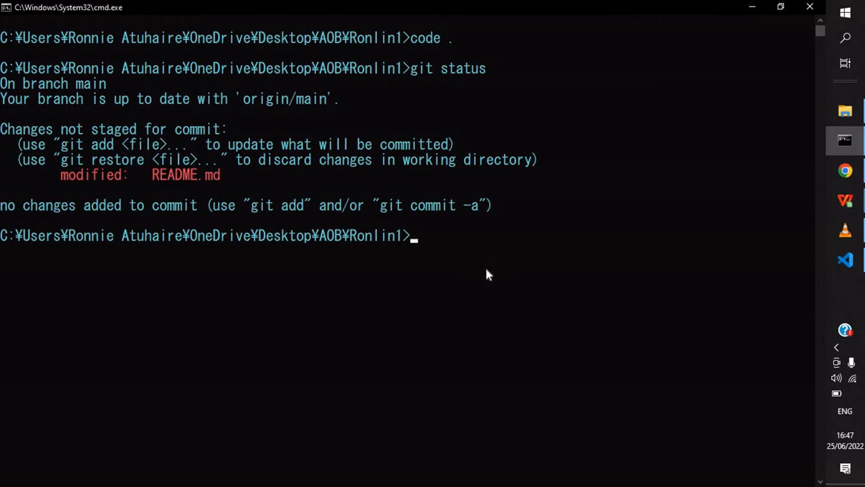
- Run git add . and recheck git status so README.md is listed under changes to be committed
{"action": "type", "text": "git a"}
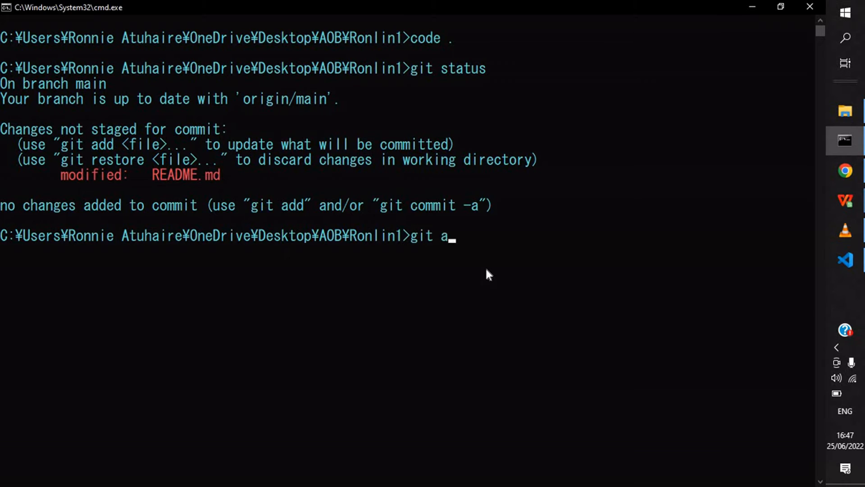
{"action": "type", "text": "dd ."}
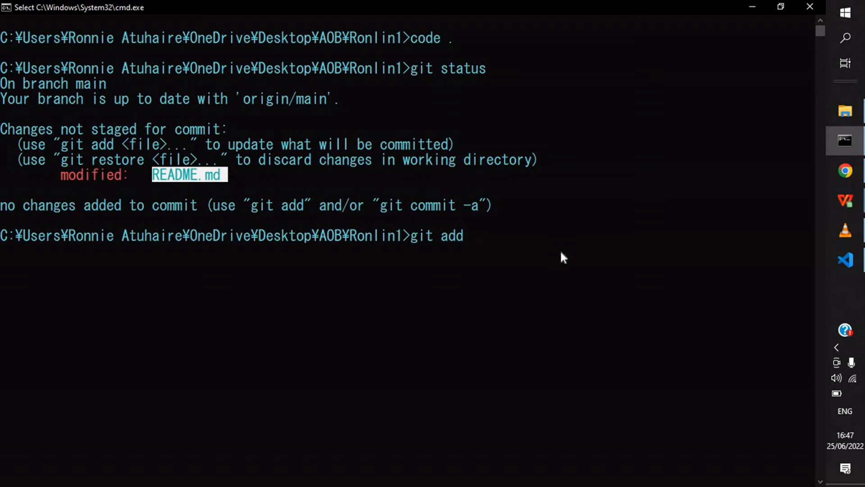
{"action": "type", "text": "."}
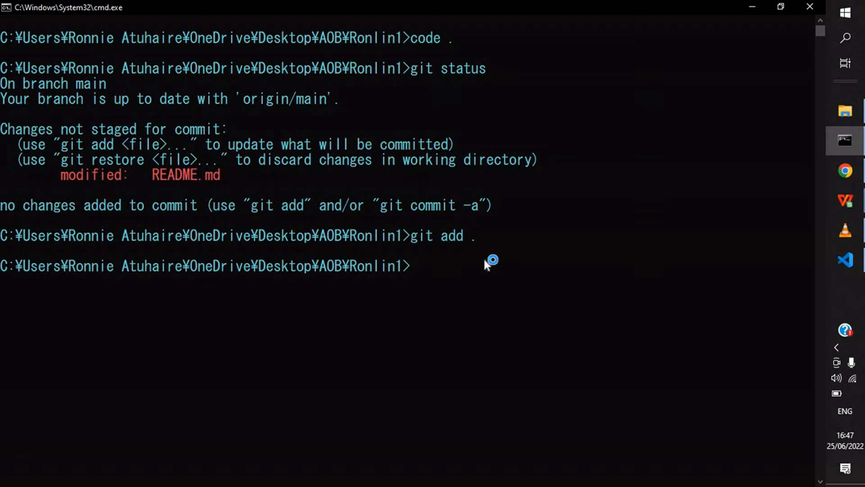
{"action": "type", "text": "git status"}
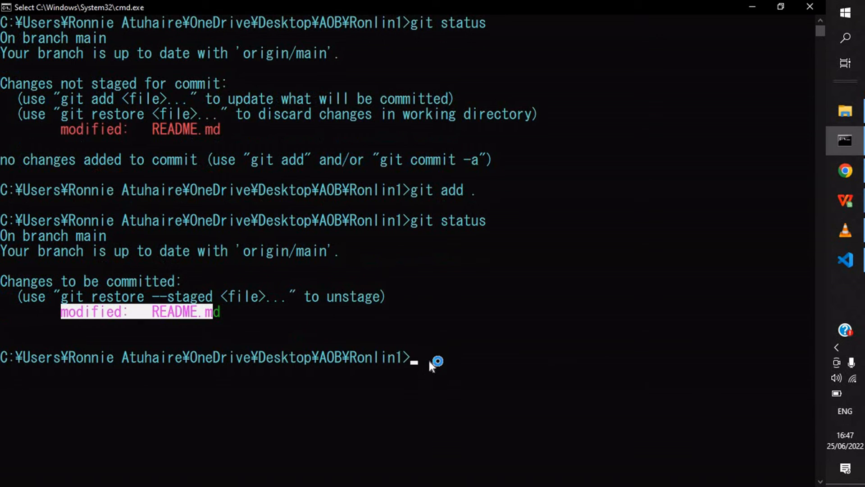
{"action": "mouse_move", "coordinate": [396, 319]}
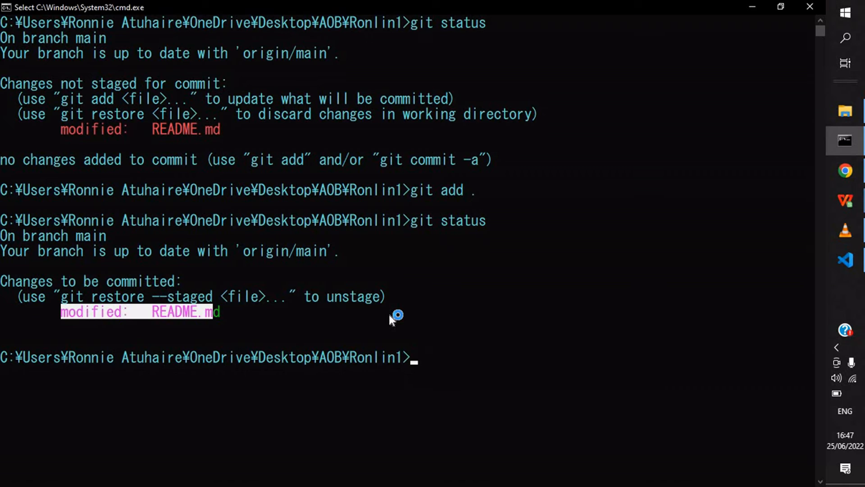
{"action": "type", "text": "g"}
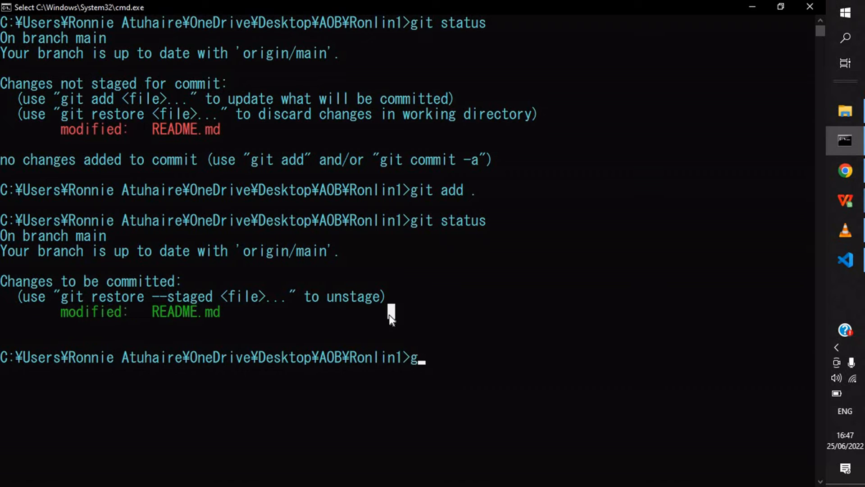
{"action": "type", "text": "it"}
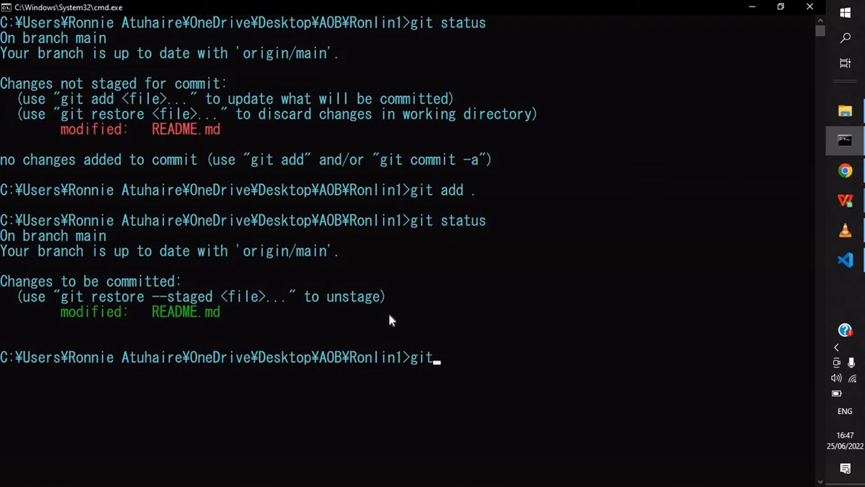
- Run git commit -m "fixed waving flag", then git status showing a clean tree one commit ahead
{"action": "type", "text": "com"}
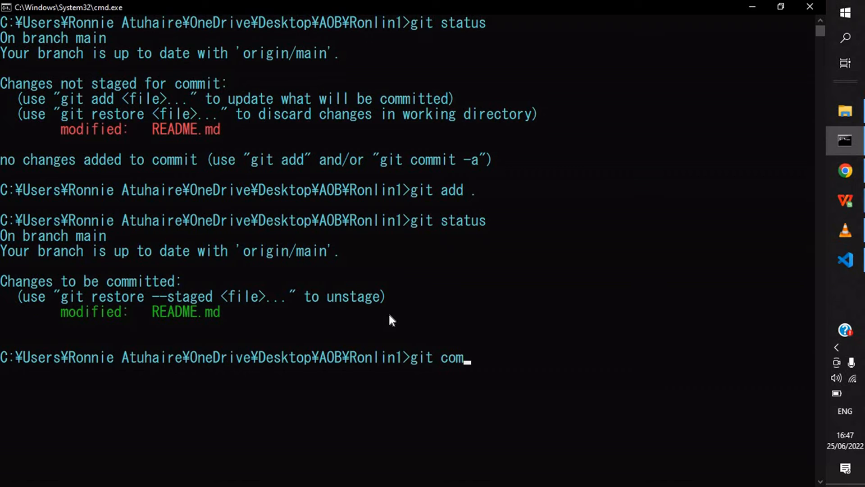
{"action": "type", "text": "mit -"}
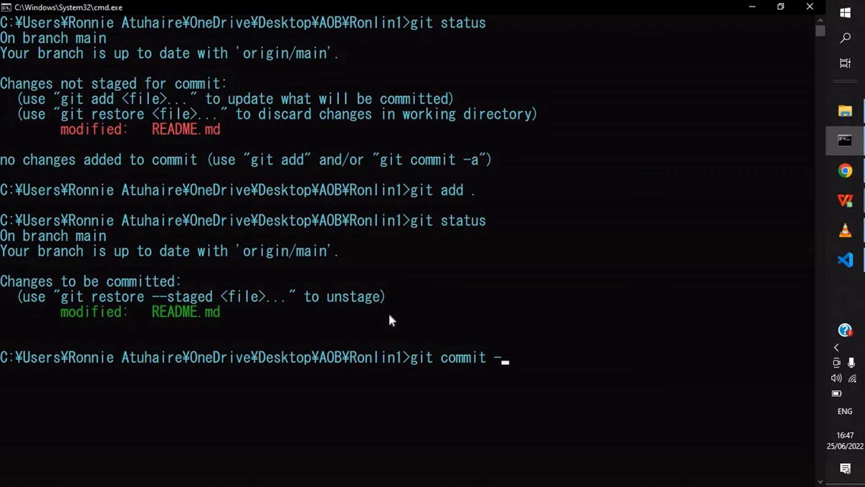
{"action": "type", "text": "m"}
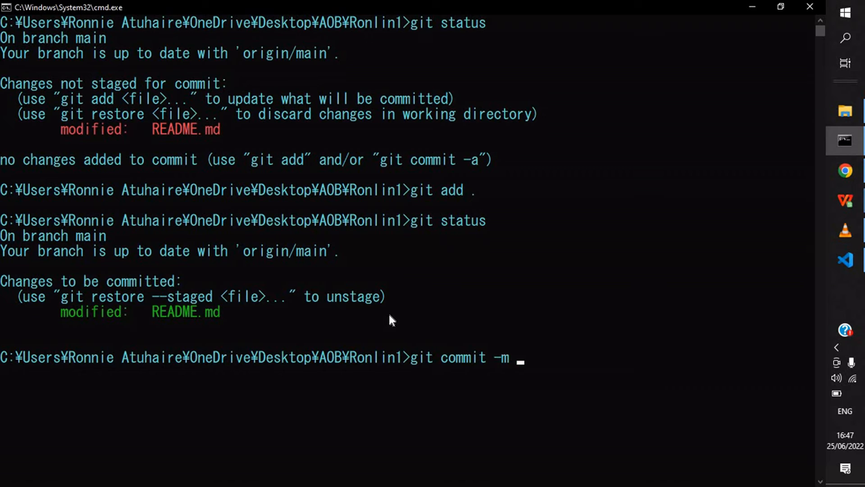
{"action": "type", "text": "\""}
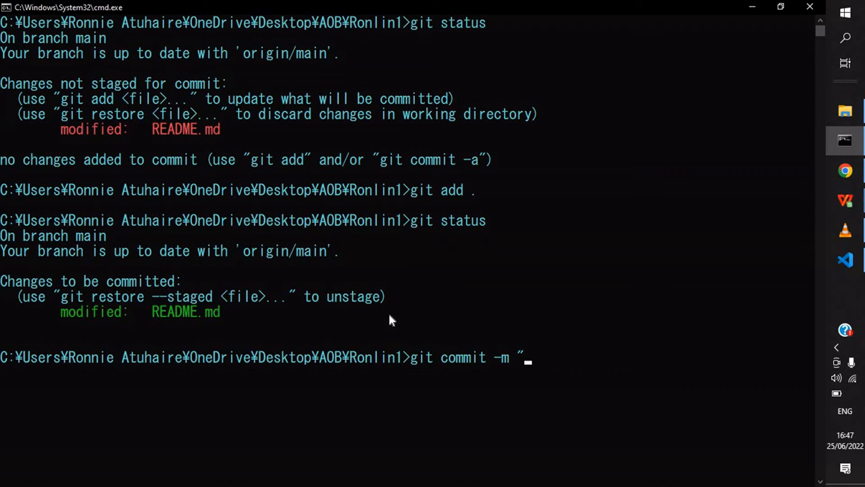
{"action": "type", "text": "fi"}
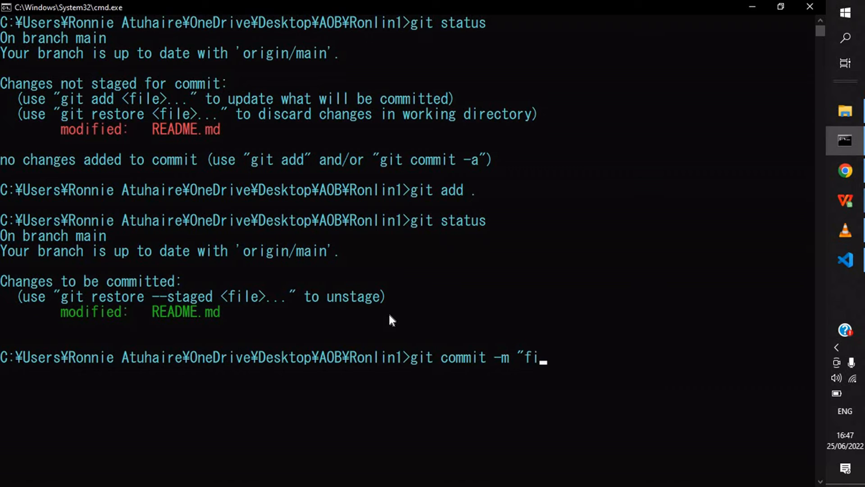
{"action": "type", "text": "xed"}
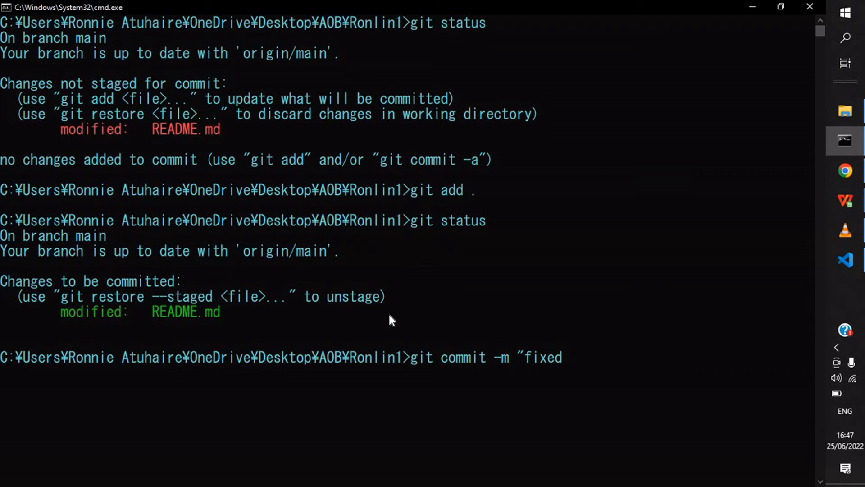
{"action": "type", "text": "wavig"}
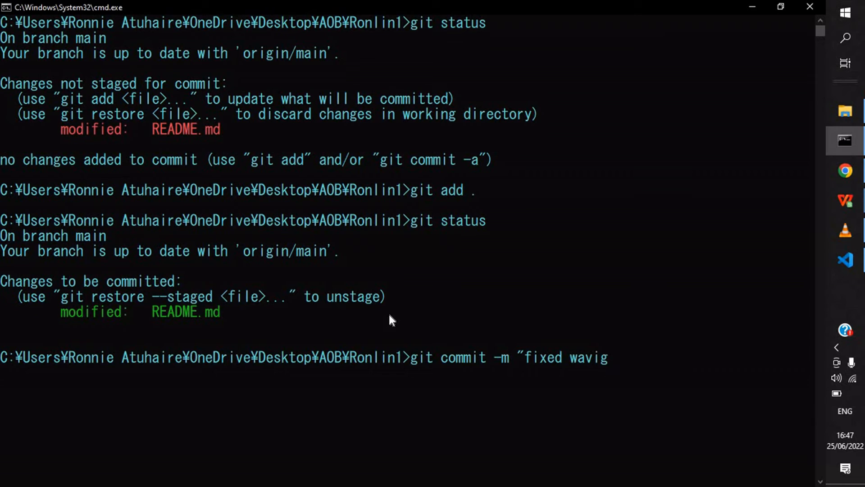
{"action": "type", "text": "ng"}
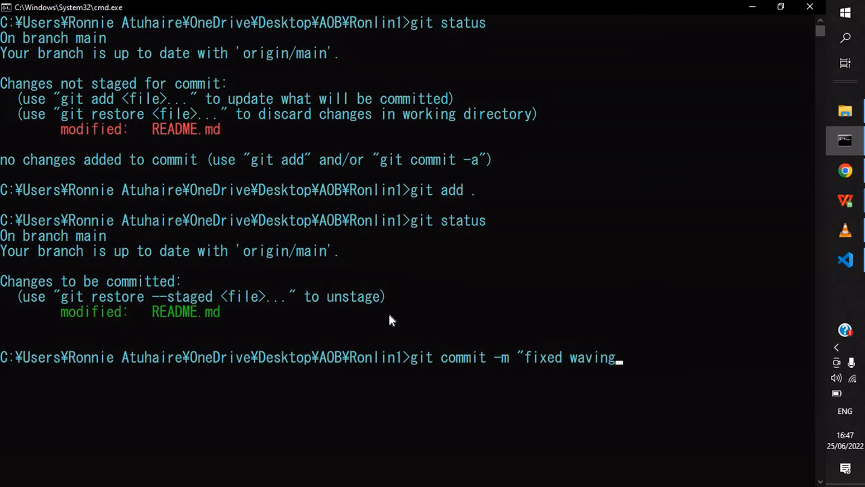
{"action": "type", "text": "flag\""}
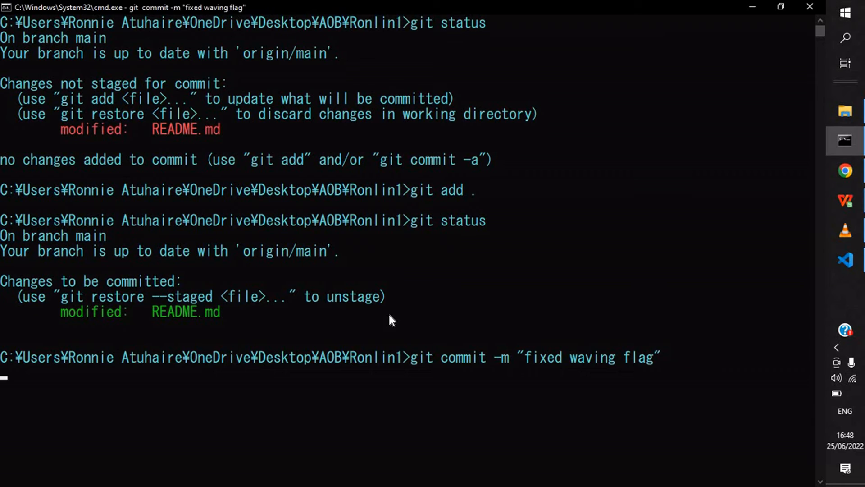
{"action": "key", "text": "enter"}
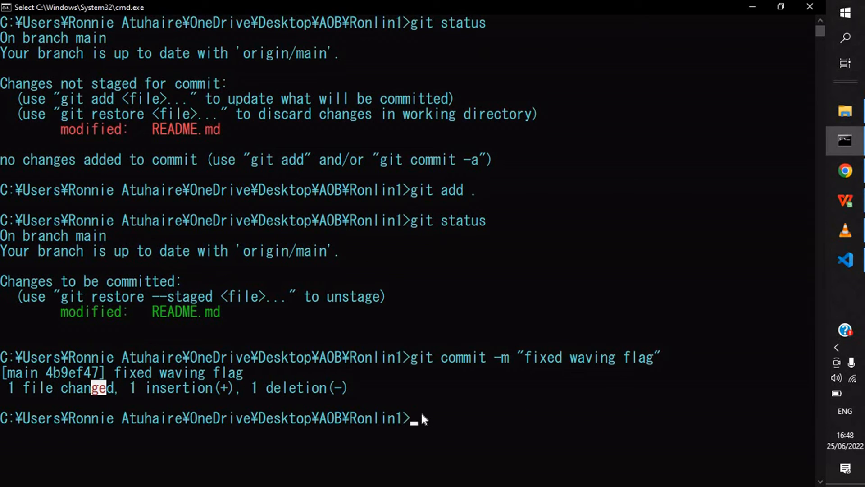
{"action": "type", "text": "git status"}
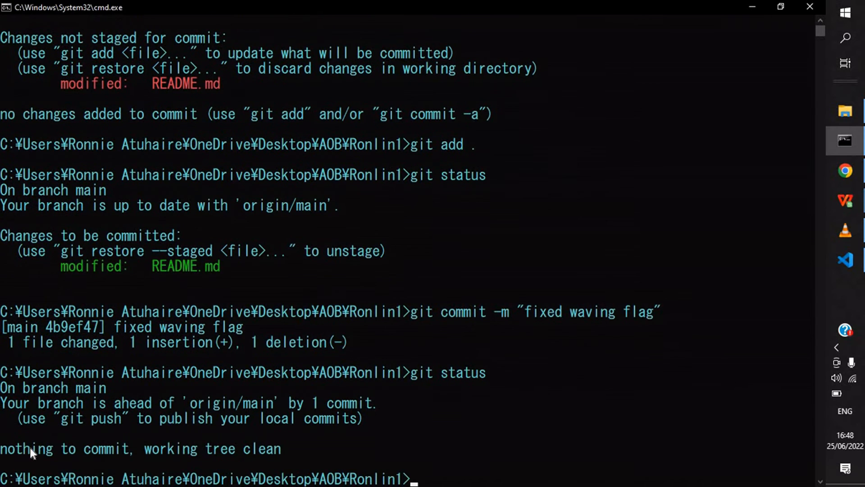
- Review the git status output showing one commit ahead and select the suggested git push hint
{"action": "left_click_drag", "start_coordinate": [66, 449], "coordinate": [182, 449]}
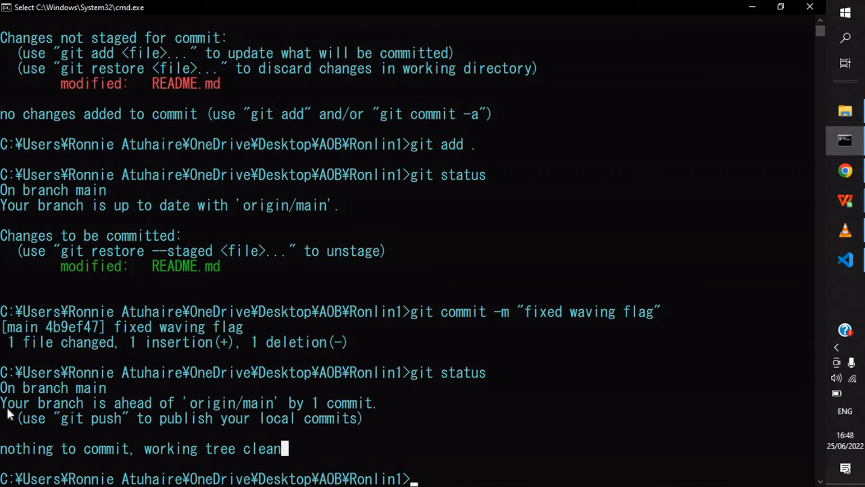
{"action": "double_click", "coordinate": [93, 419]}
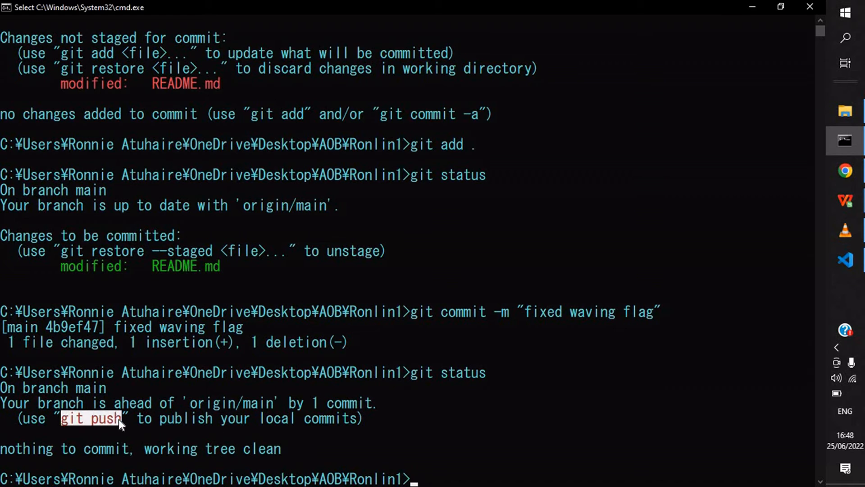
{"action": "left_click_drag", "start_coordinate": [122, 419], "coordinate": [242, 419]}
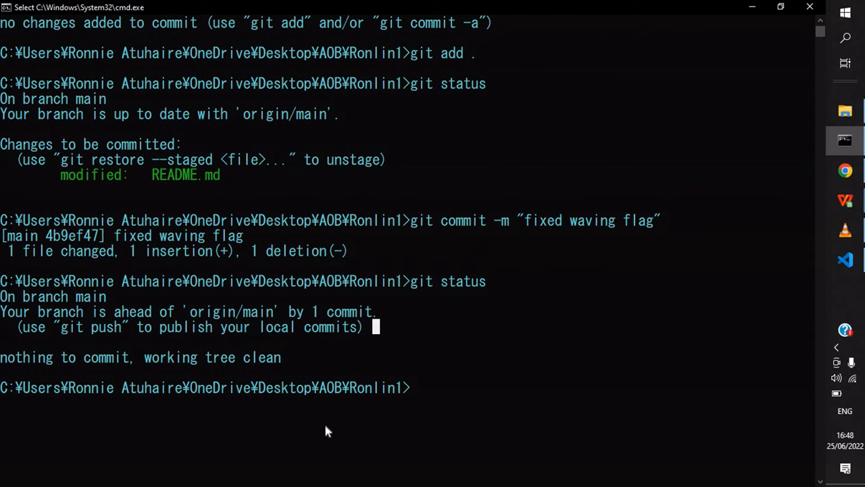
{"action": "type", "text": "git"}
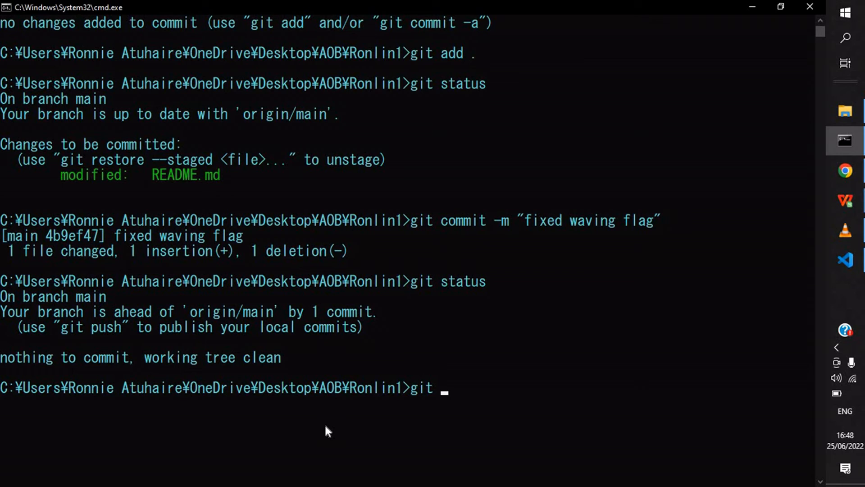
- Enter git push to publish the 'fixed waving flag' commit to origin/main
{"action": "type", "text": "p"}
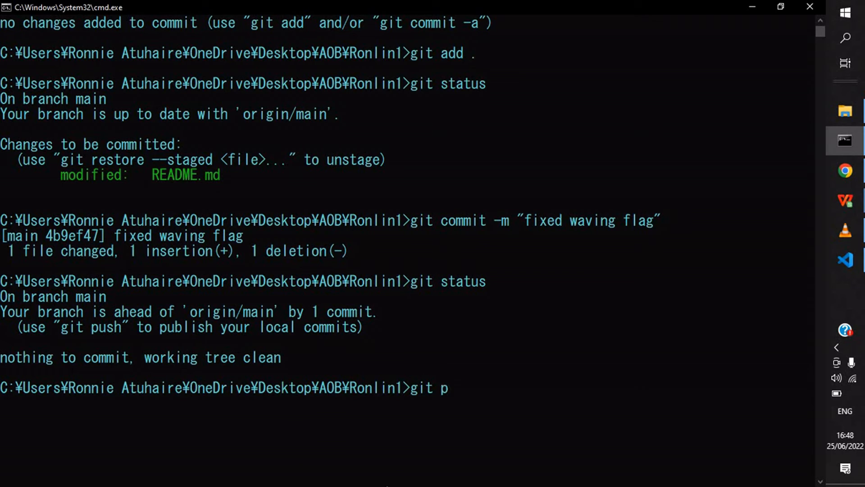
{"action": "type", "text": "ush"}
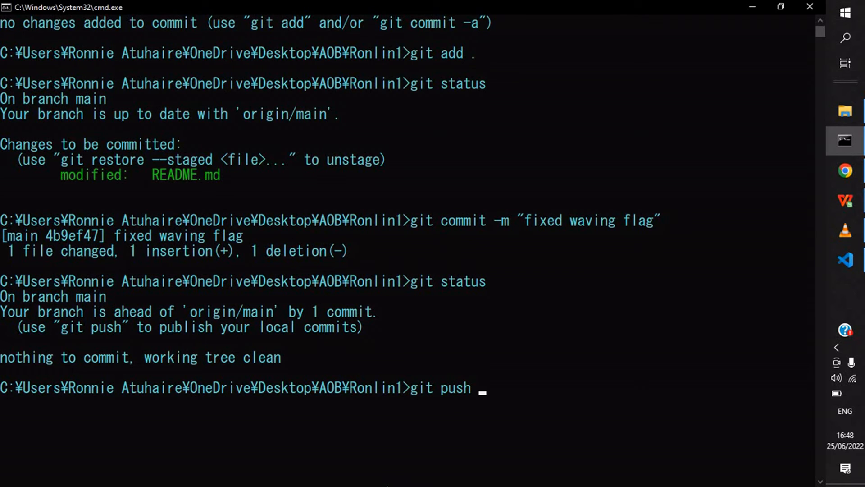
{"action": "mouse_move", "coordinate": [398, 286]}
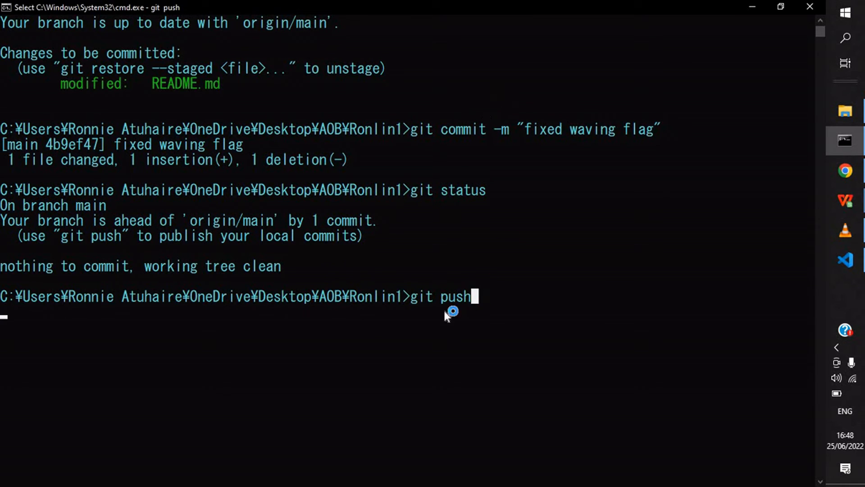
{"action": "mouse_move", "coordinate": [477, 303]}
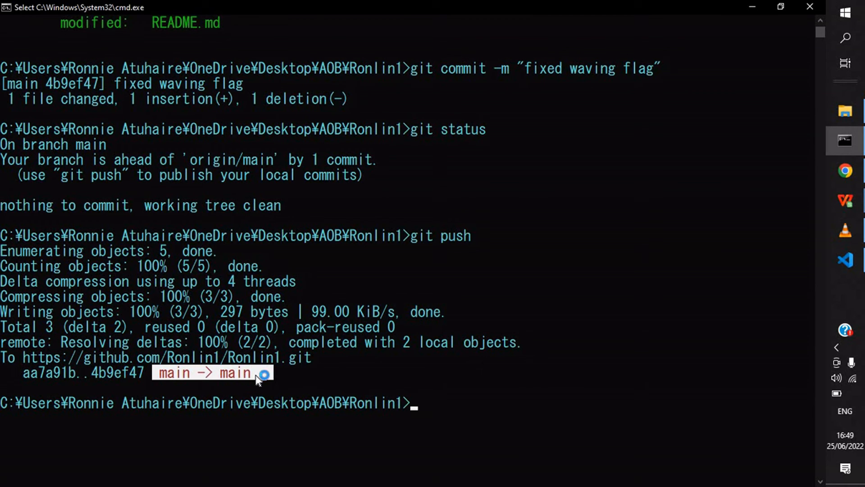
{"action": "mouse_move", "coordinate": [424, 395]}
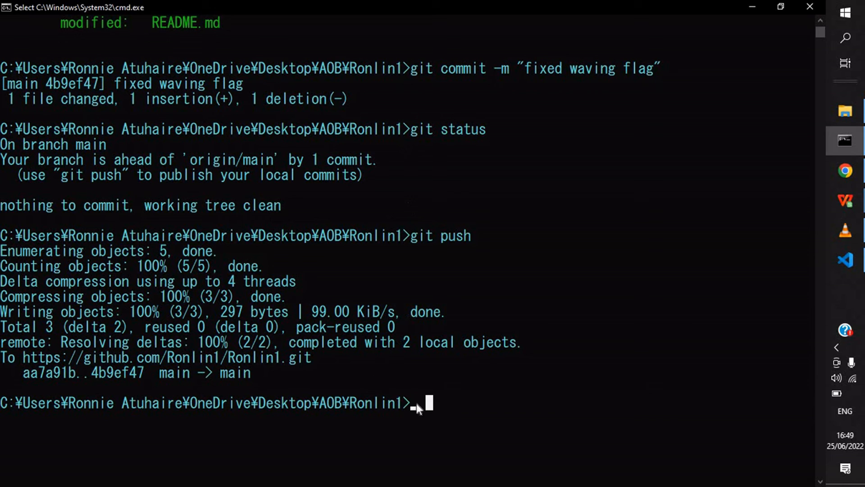
{"action": "mouse_move", "coordinate": [623, 61]}
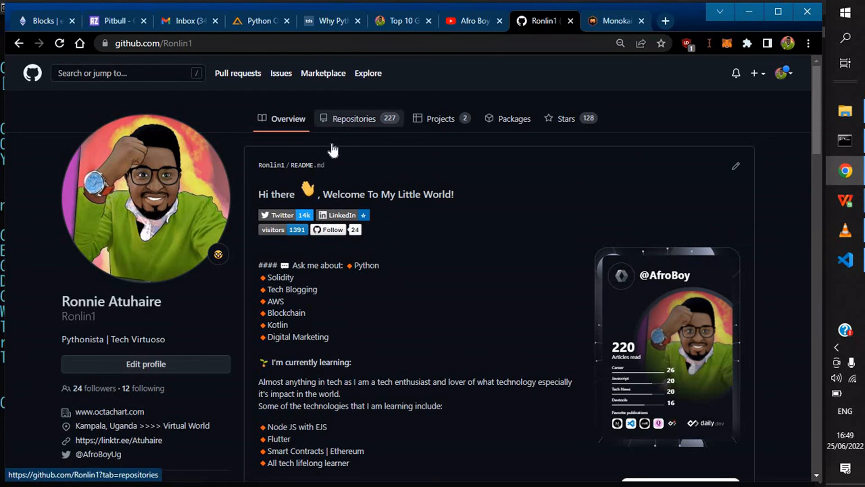
- Go to the profile's Repositories list and open the Ronlin1 repository
{"action": "left_click", "coordinate": [354, 118]}
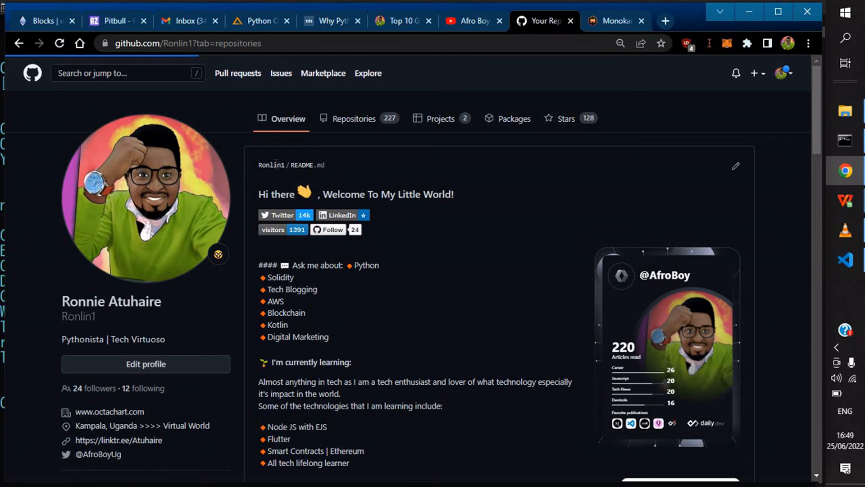
{"action": "left_click", "coordinate": [354, 118]}
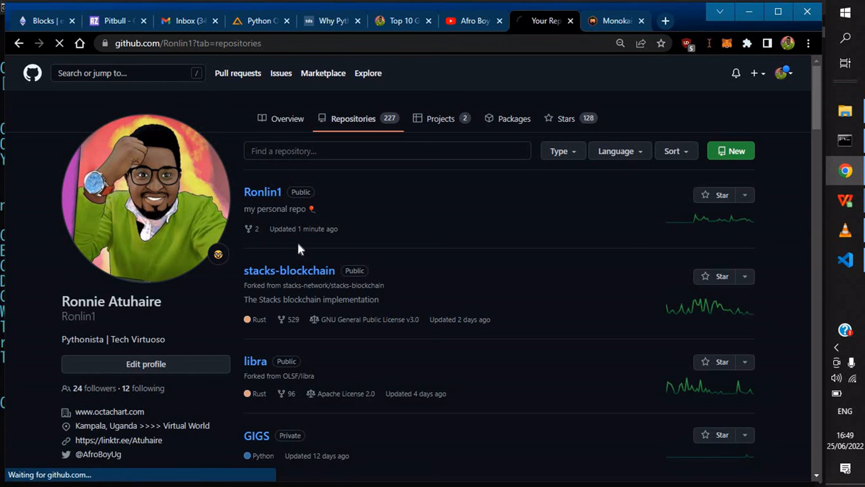
{"action": "left_click", "coordinate": [262, 192]}
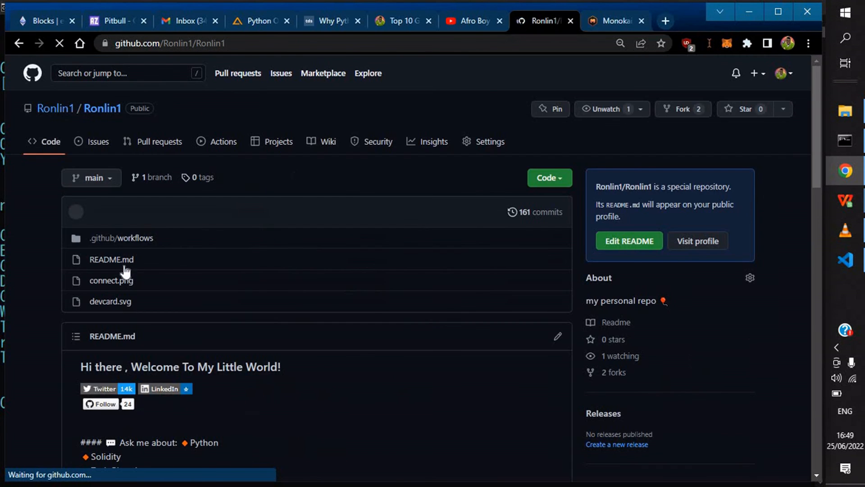
- Confirm 'fixed waving flag' is the latest README commit with the waving hand rendered, then return to the Ronlin1 profile
{"action": "scroll", "scroll_direction": "down", "scroll_amount": 3}
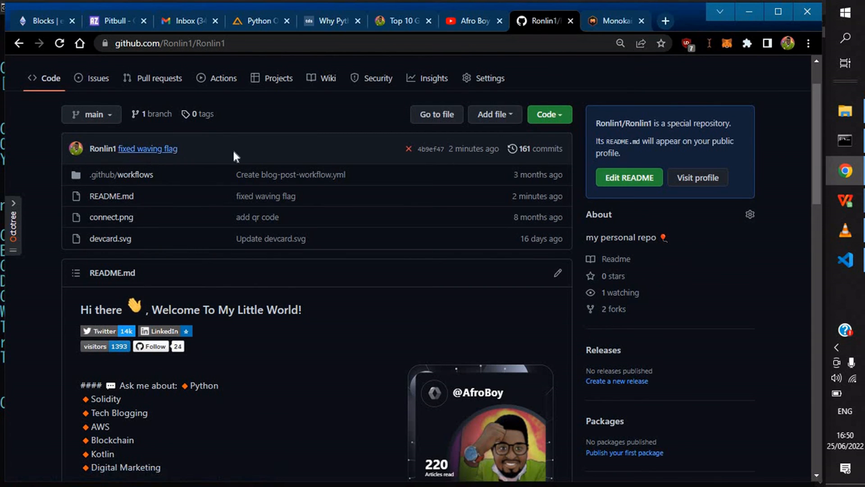
{"action": "mouse_move", "coordinate": [460, 157]}
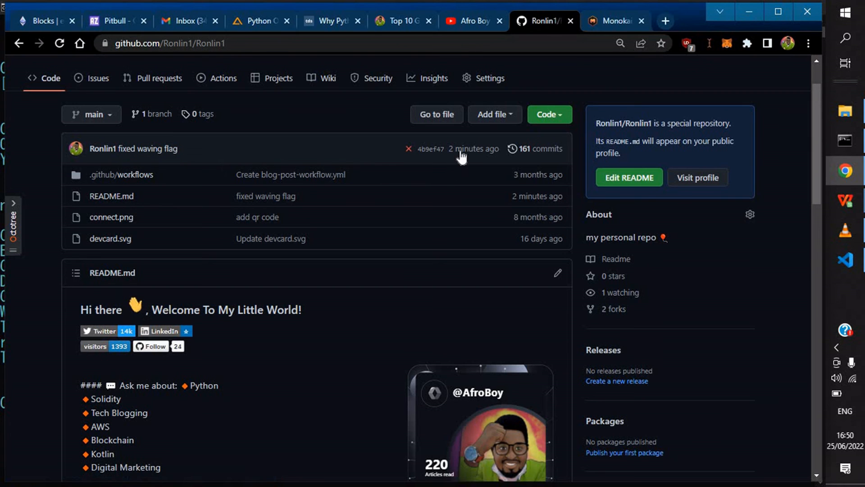
{"action": "mouse_move", "coordinate": [182, 275]}
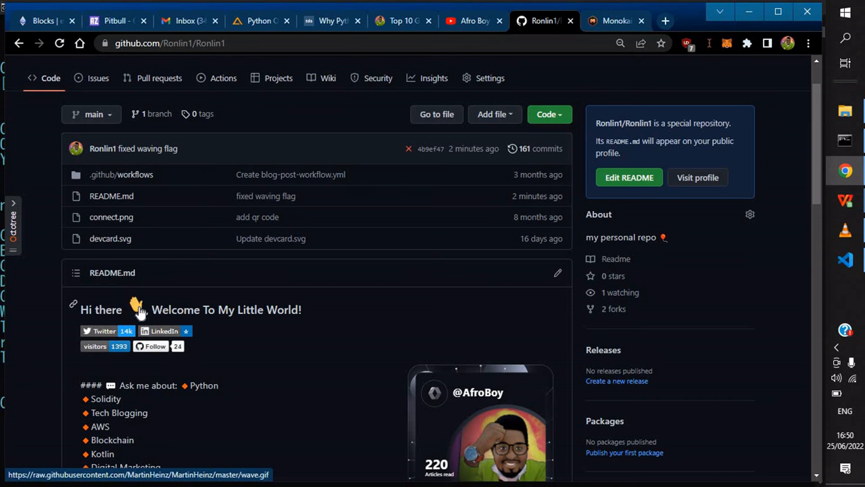
{"action": "mouse_move", "coordinate": [161, 317]}
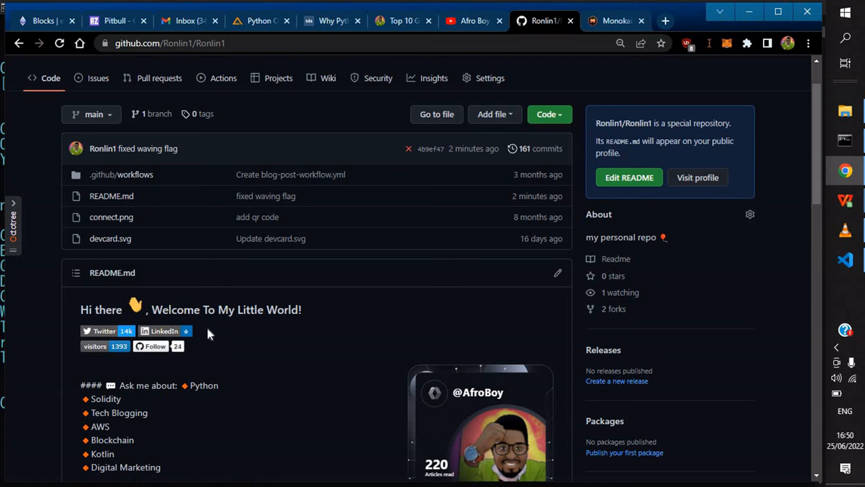
{"action": "scroll", "scroll_direction": "down", "scroll_amount": 3}
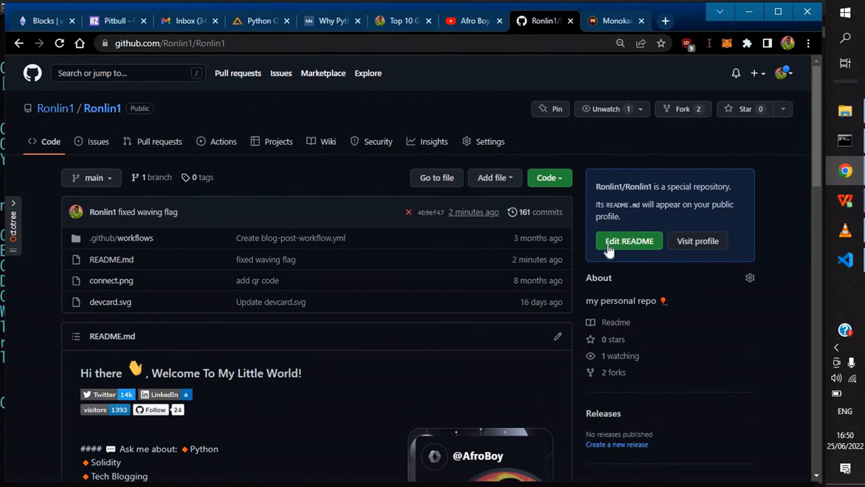
{"action": "mouse_move", "coordinate": [432, 296]}
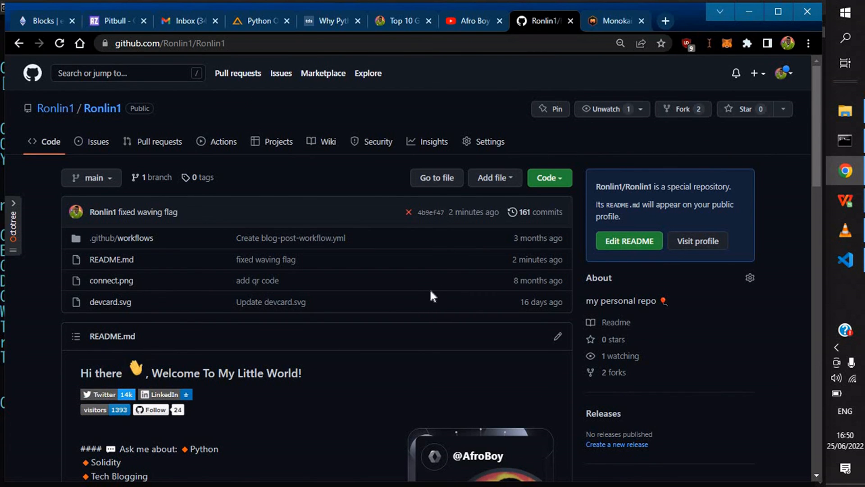
{"action": "mouse_move", "coordinate": [447, 301]}
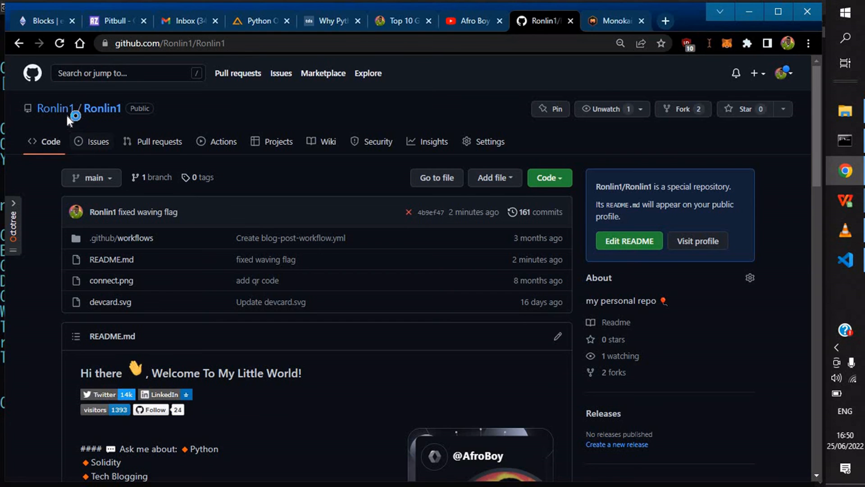
{"action": "left_click", "coordinate": [55, 108]}
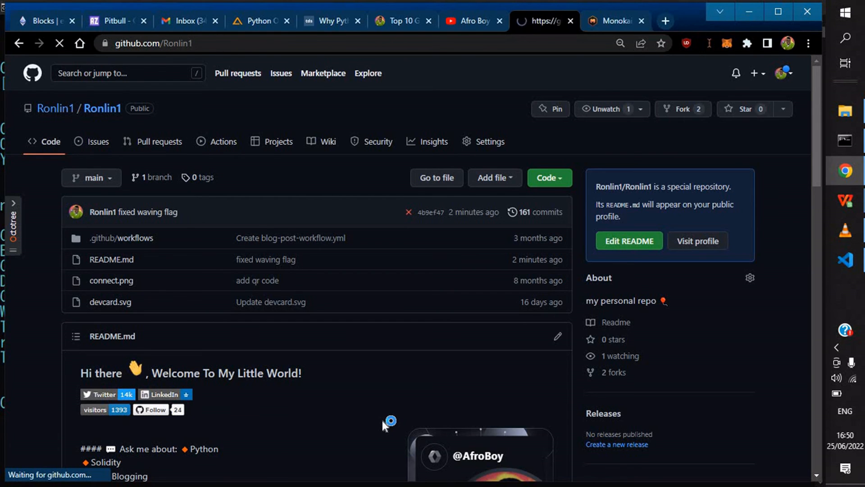